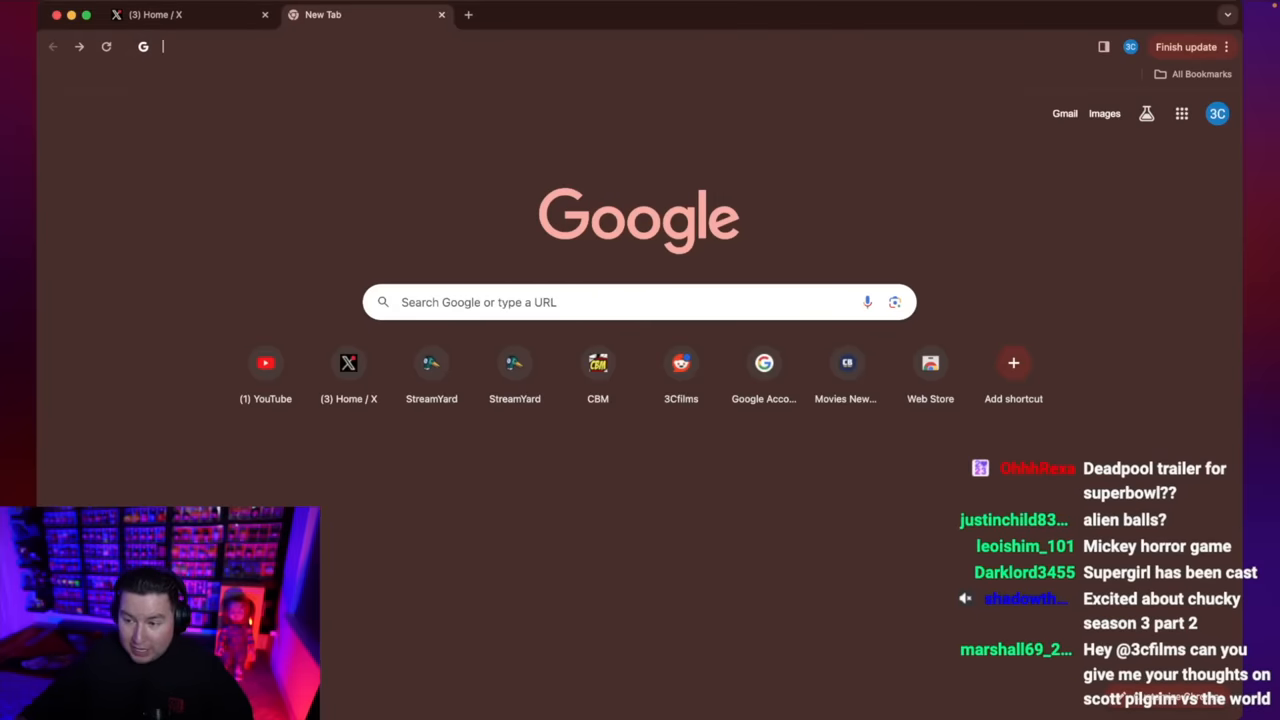
# Open YouTube and search for 'the reunion of steamboat willie trailer'.
pyautogui.click(266, 363)
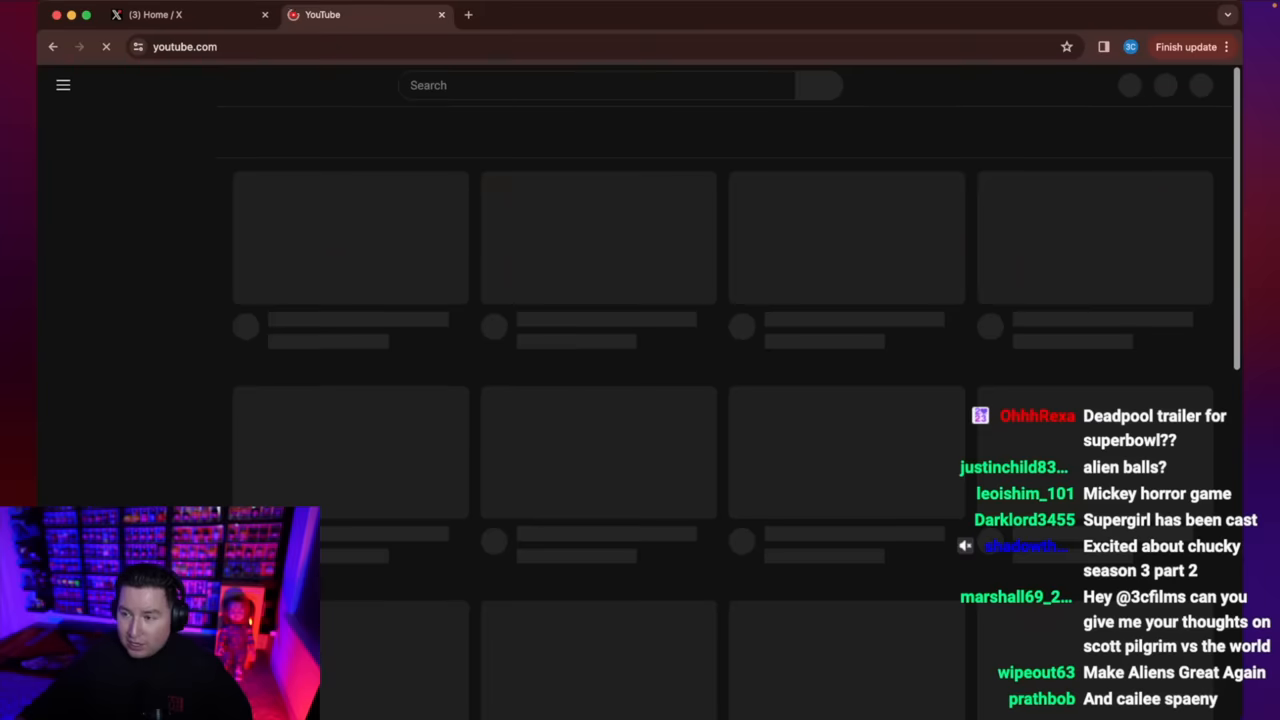
pyautogui.click(585, 85)
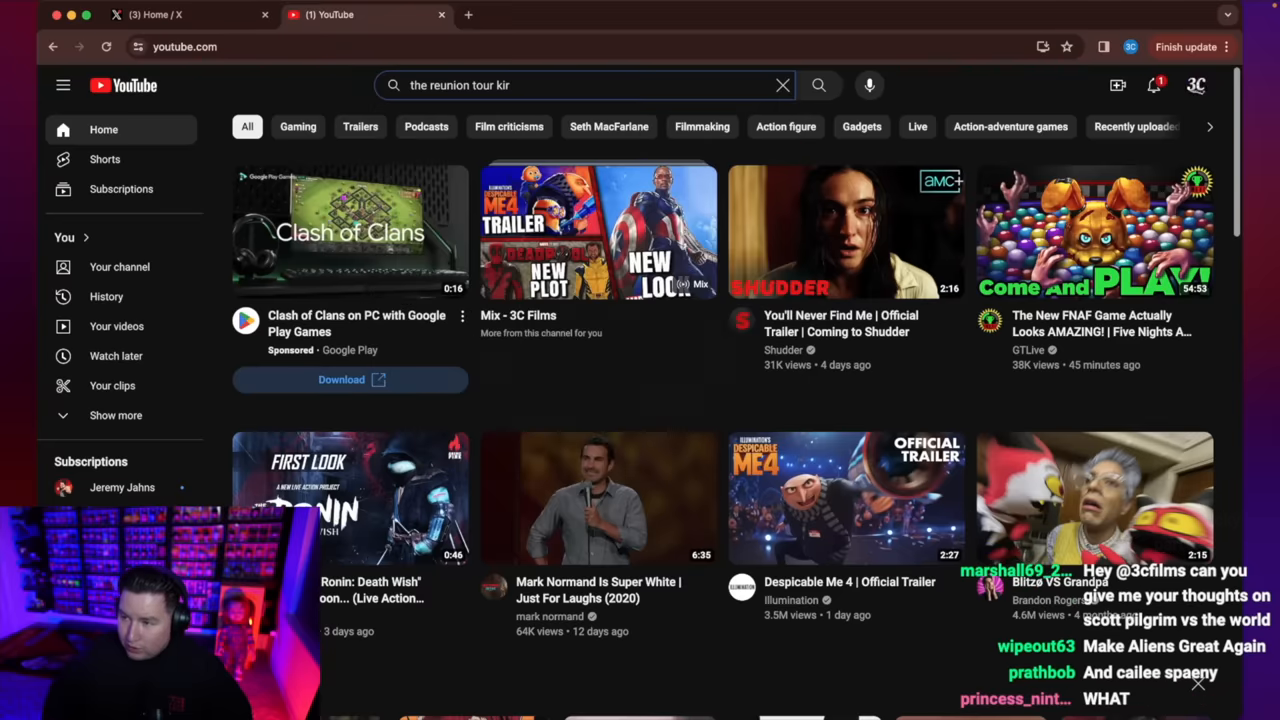
pyautogui.write('the reunion of steamboat')
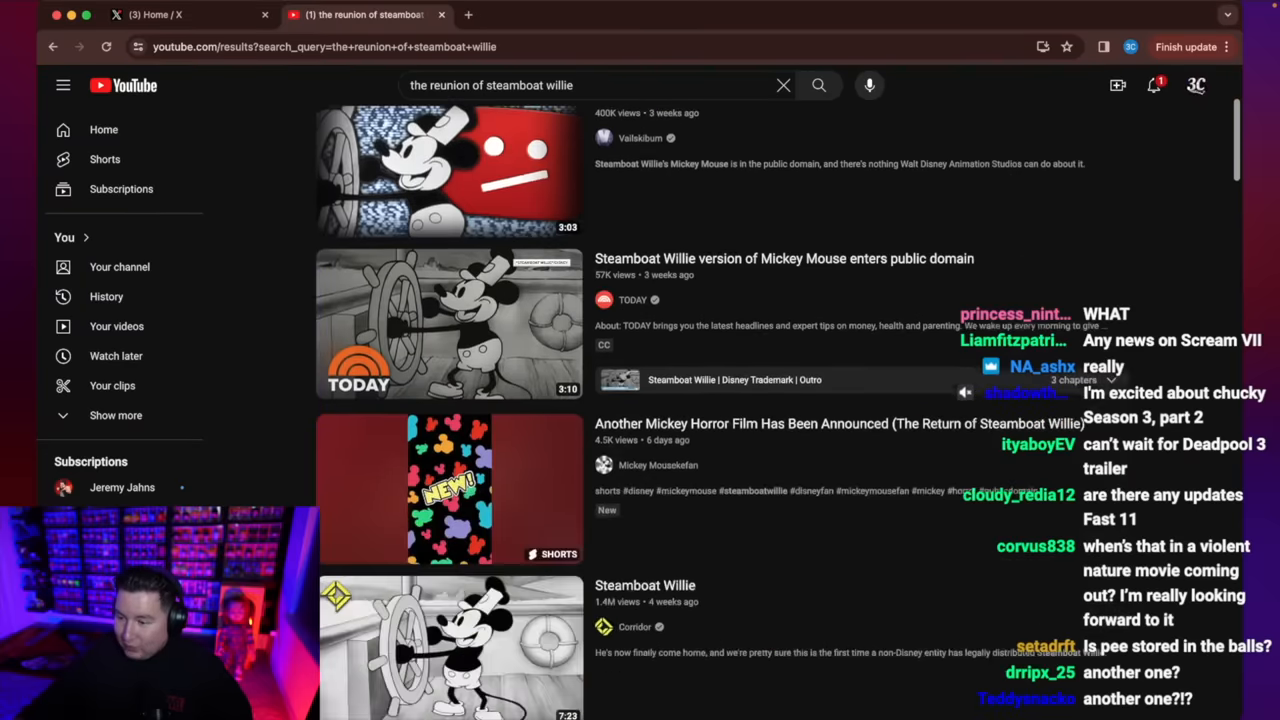
pyautogui.scroll(-3)
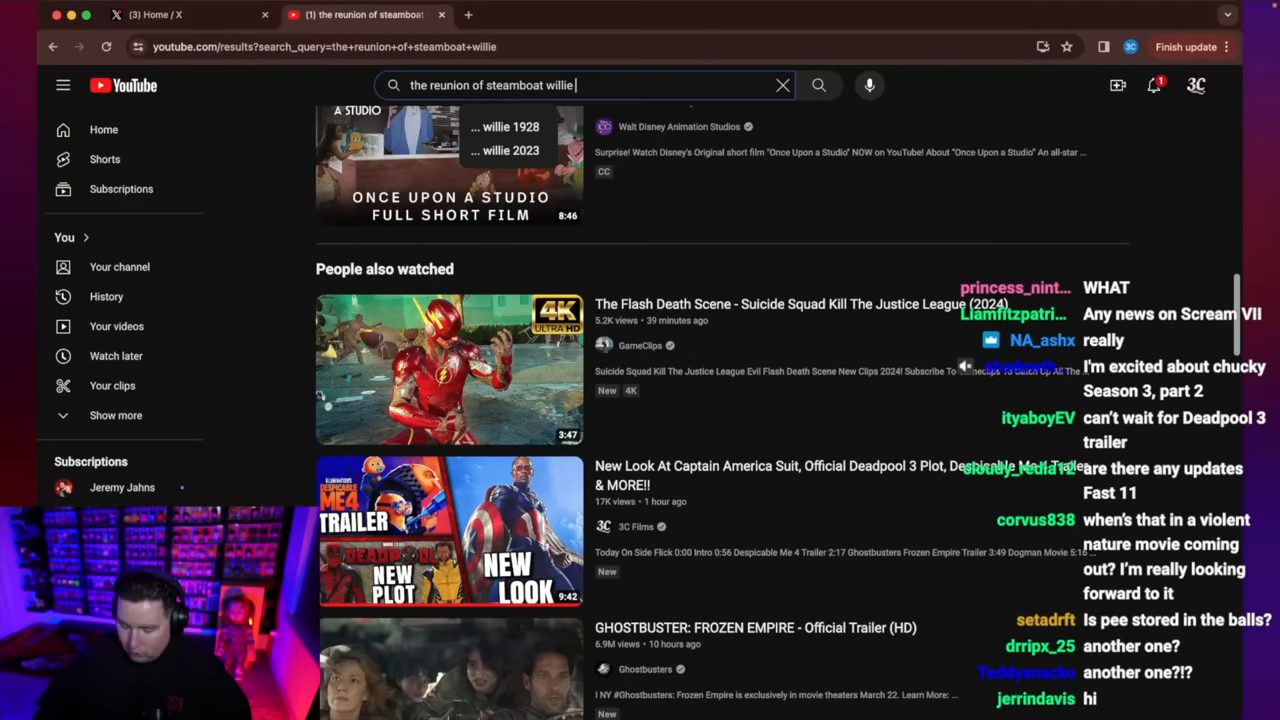
pyautogui.write('trailer')
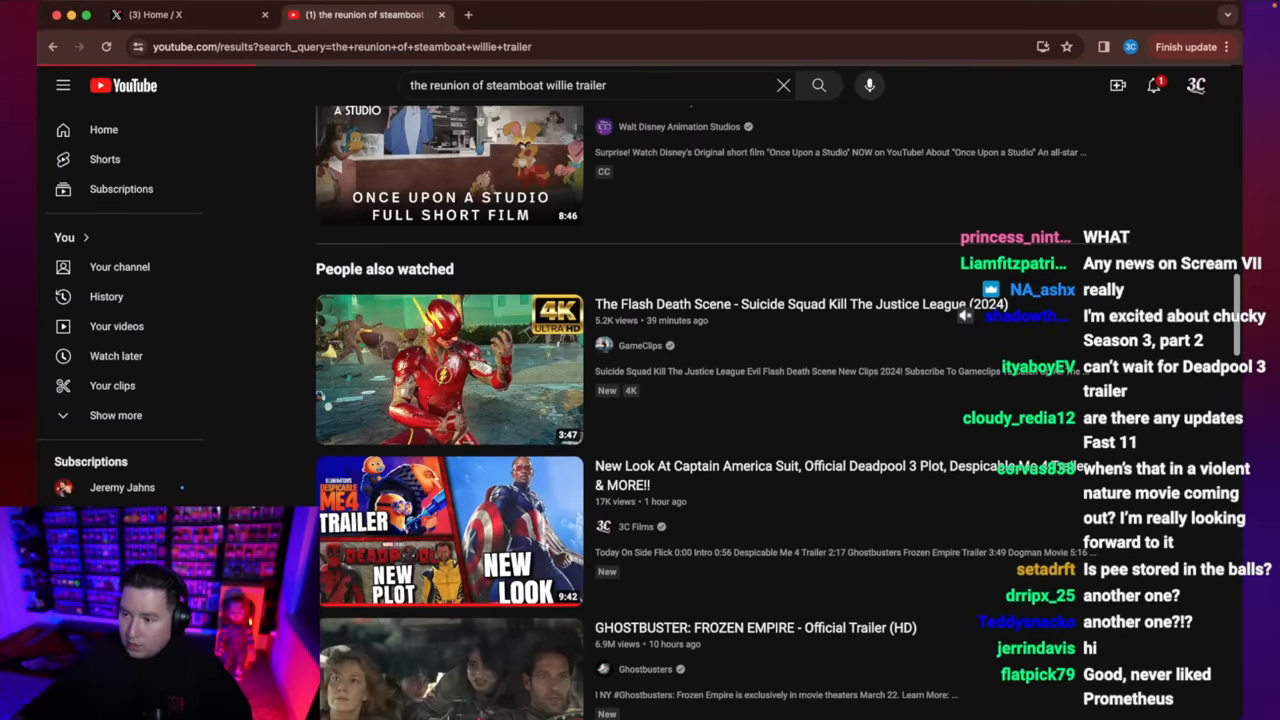
# Switch to the Premium account and open The Return of Steamboat Willie teaser trailer.
pyautogui.click(1196, 85)
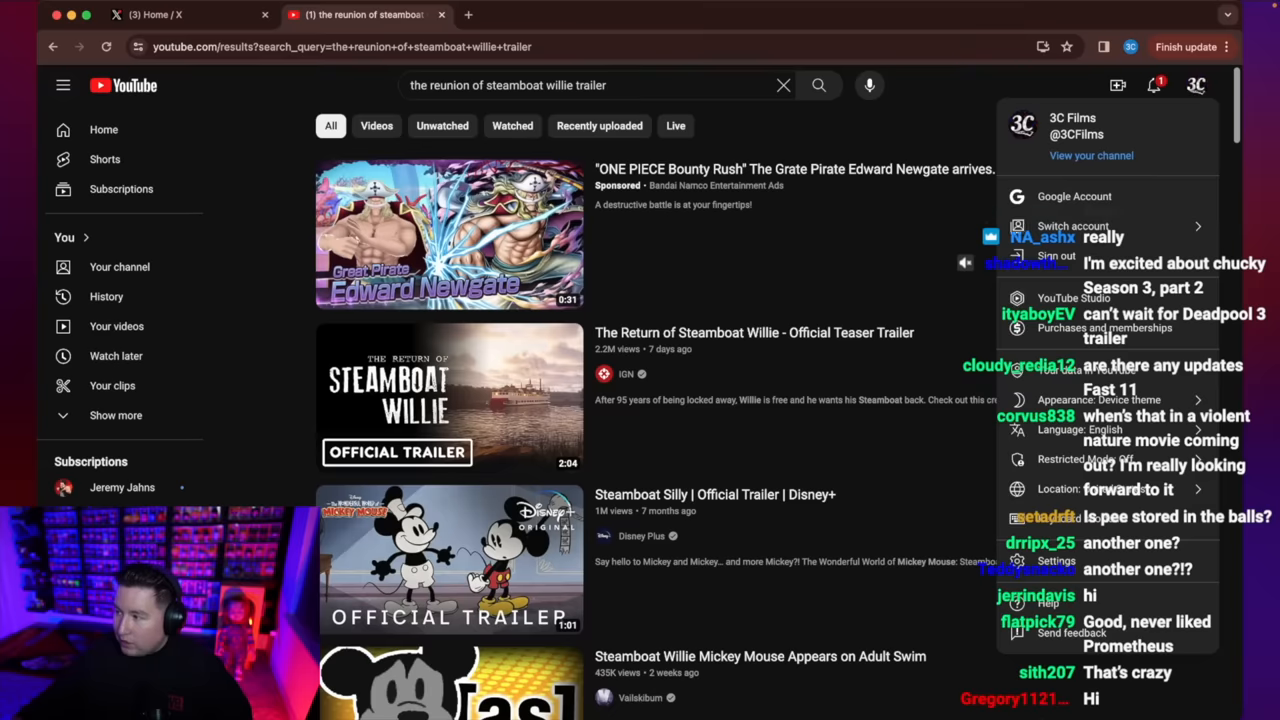
pyautogui.click(1073, 225)
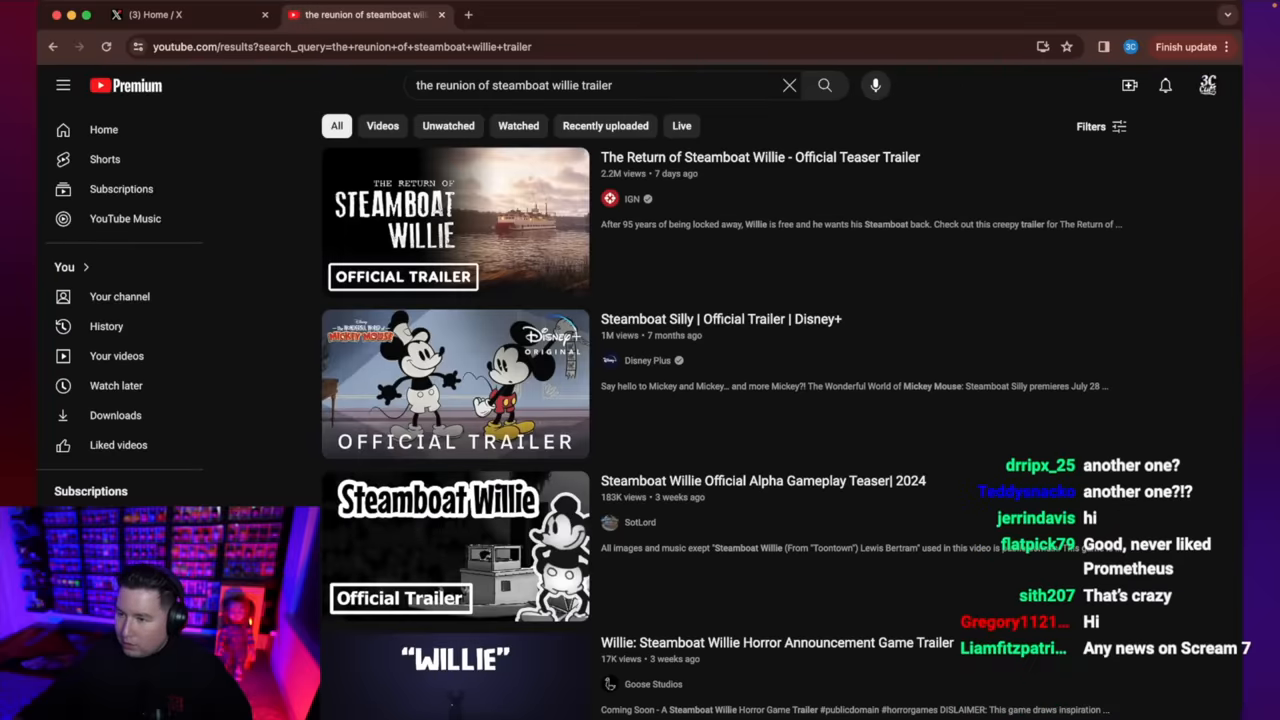
pyautogui.click(455, 220)
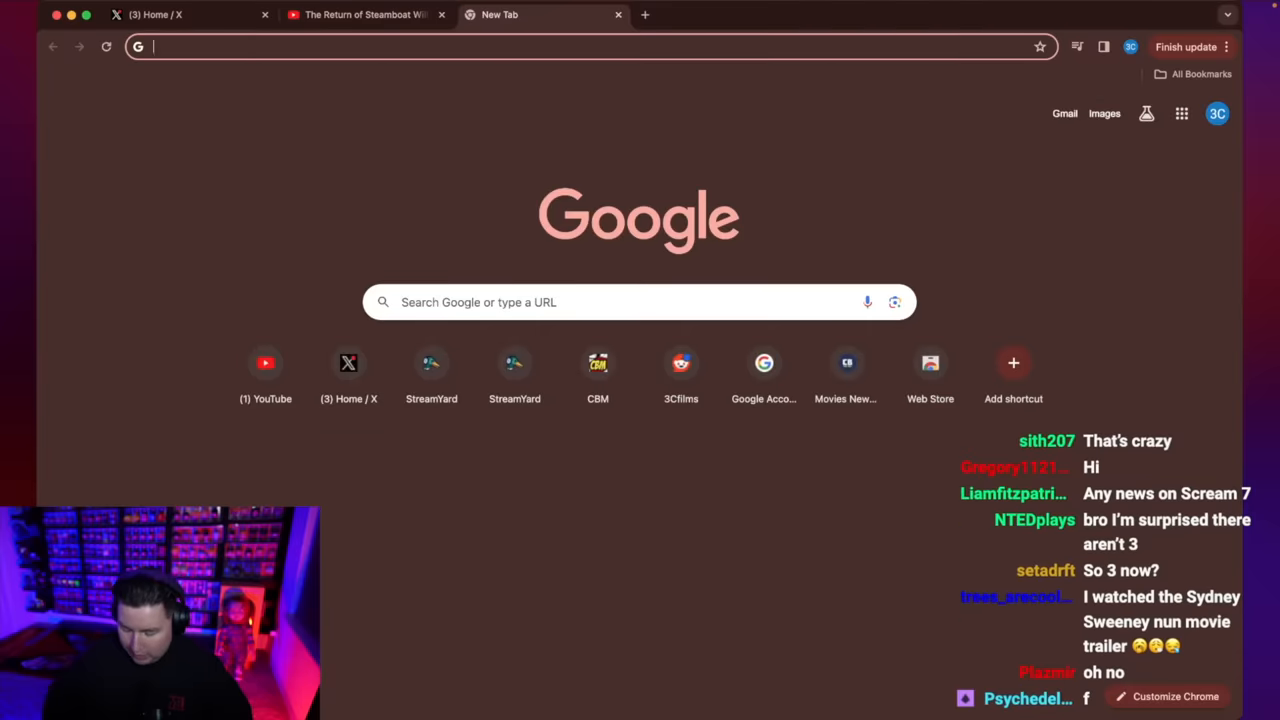
# View Google Images for 'mickey mouse horror movie', including the pier poster, then return to YouTube.
pyautogui.write('mickey mouse')
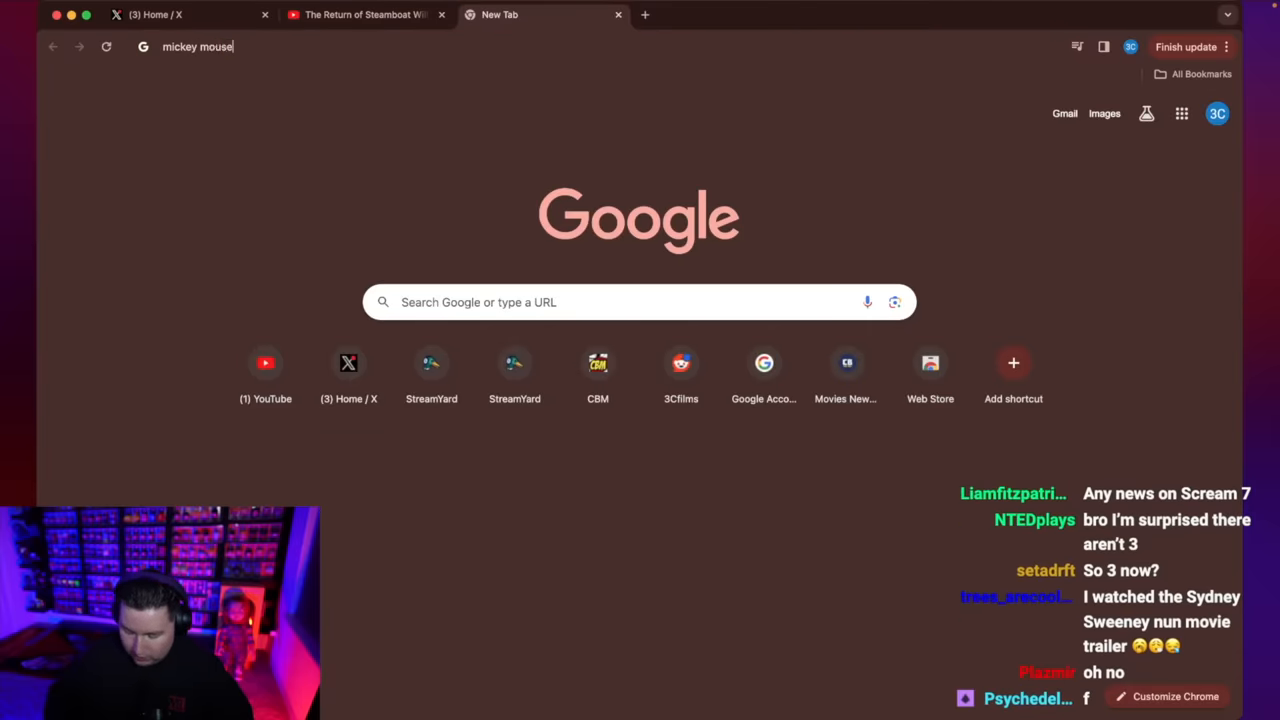
pyautogui.write('horror movie')
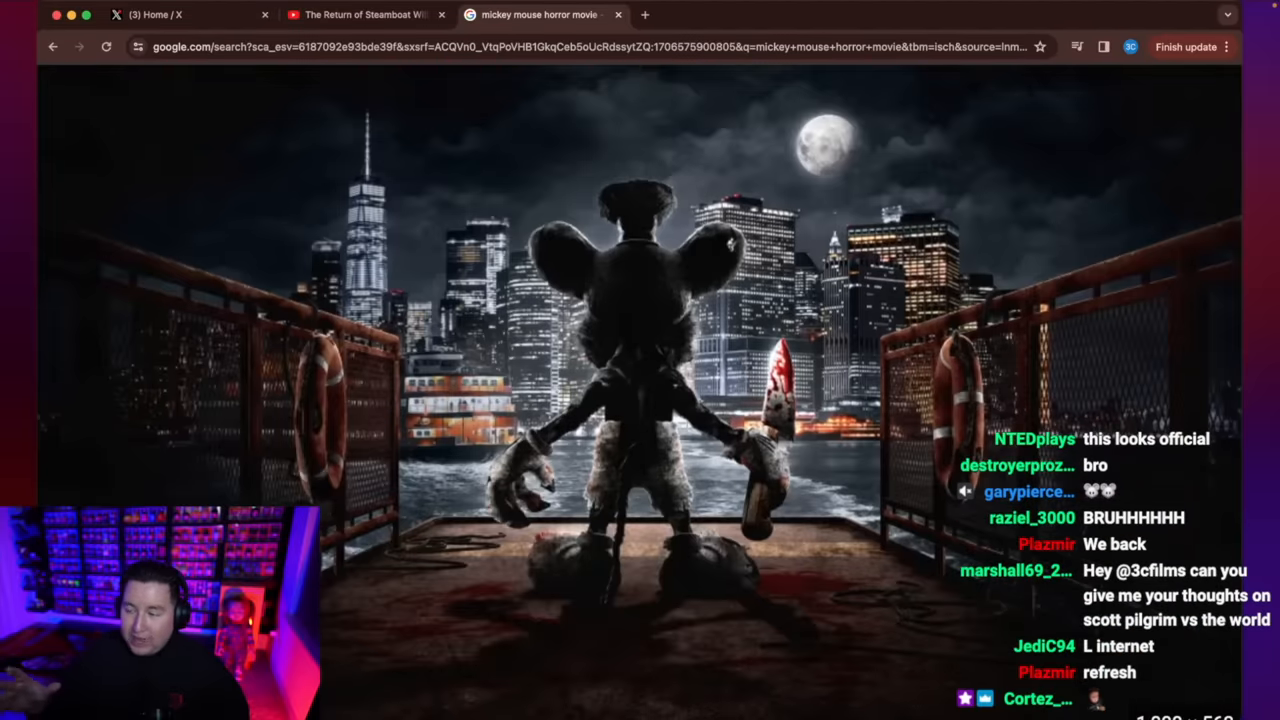
pyautogui.scroll(3)
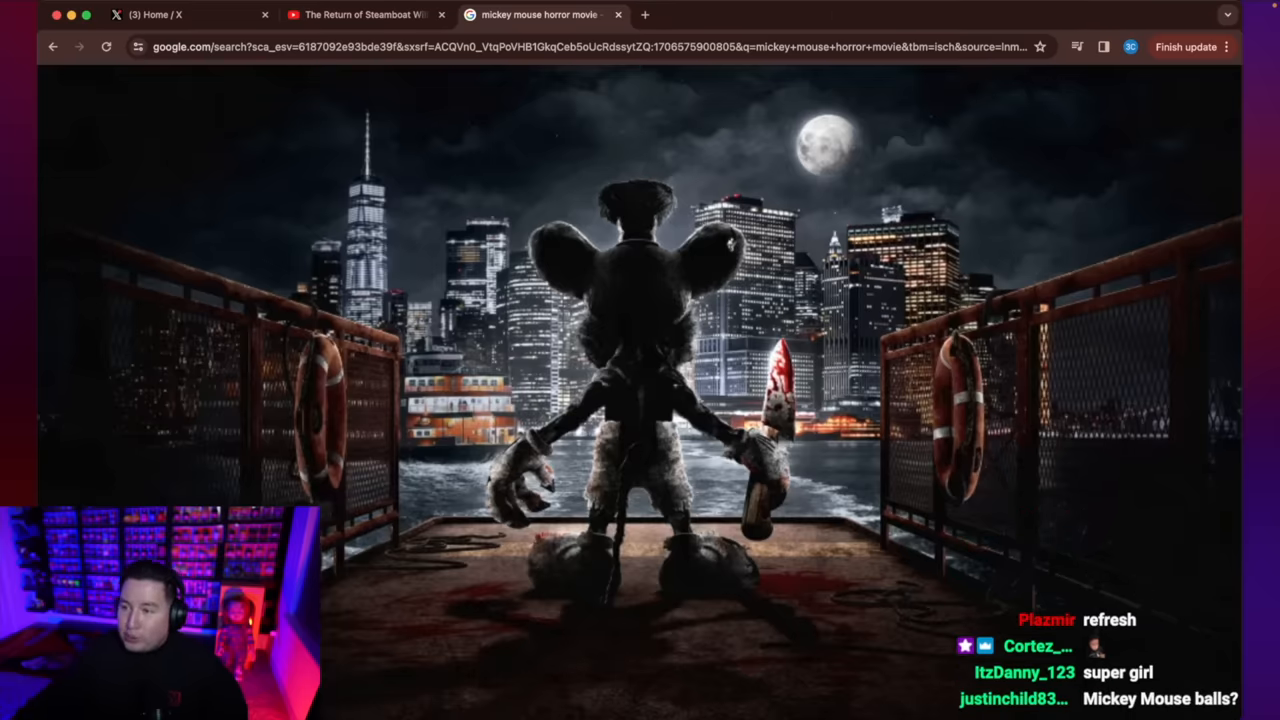
pyautogui.click(365, 14)
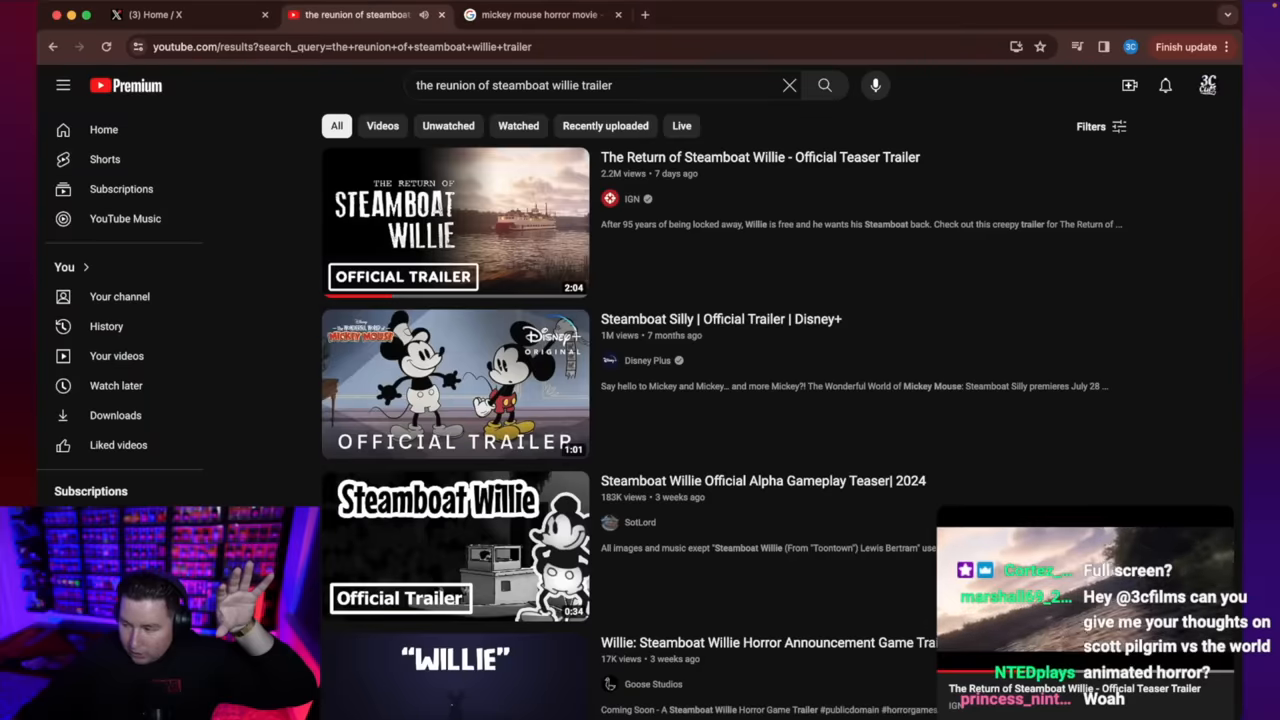
# Expand the mini player and watch the Steamboat Willie teaser in theater mode.
pyautogui.click(455, 222)
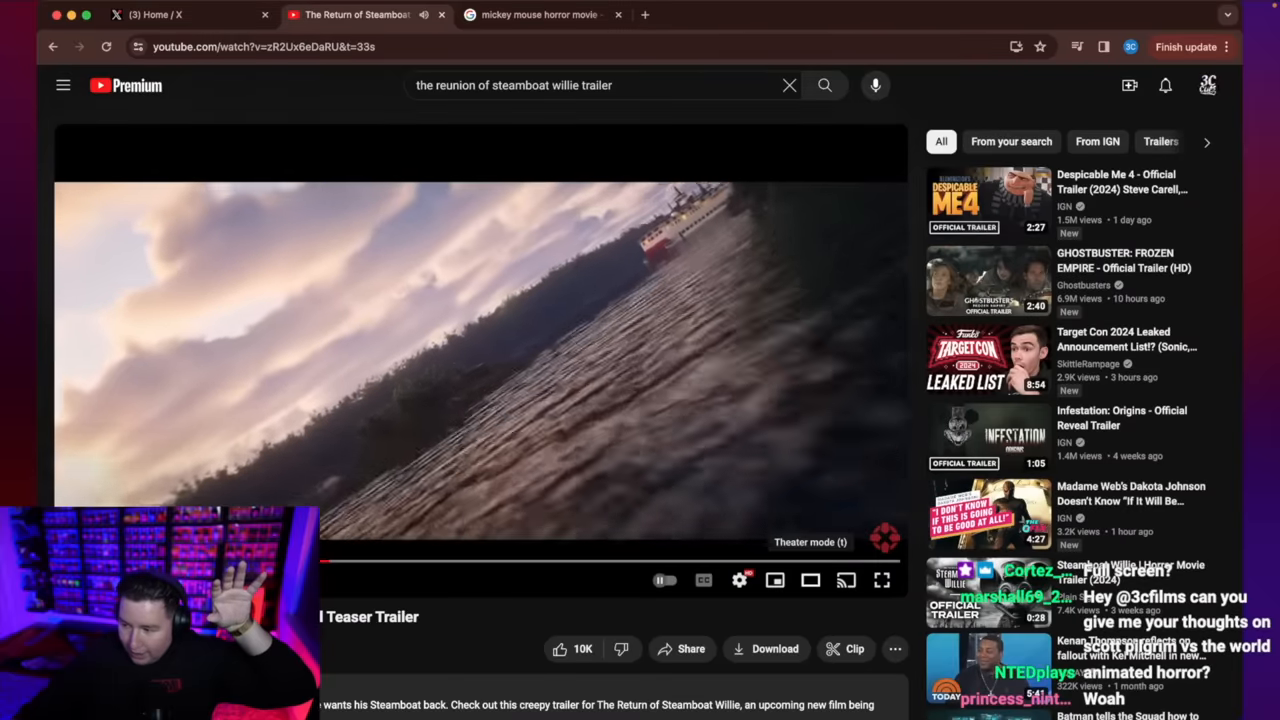
pyautogui.click(810, 580)
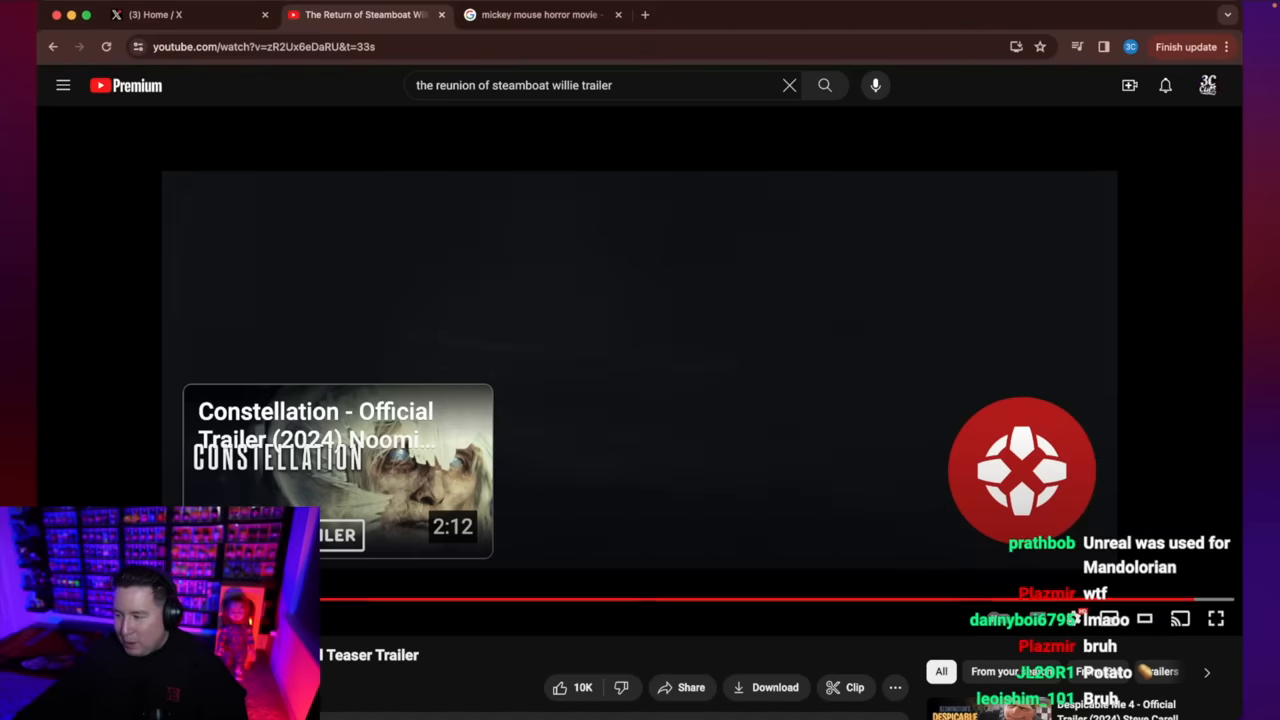
# Pause the trailer and read its description about being made in Unreal Engine.
pyautogui.click(640, 370)
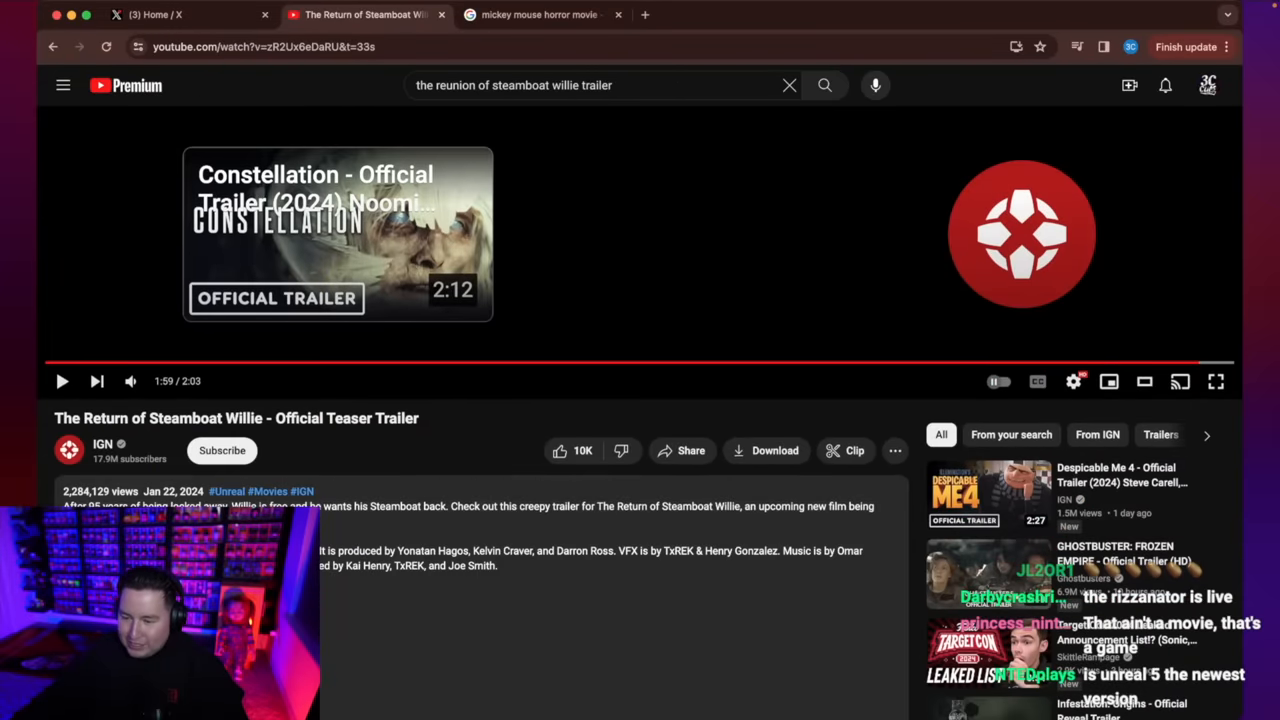
pyautogui.scroll(-3)
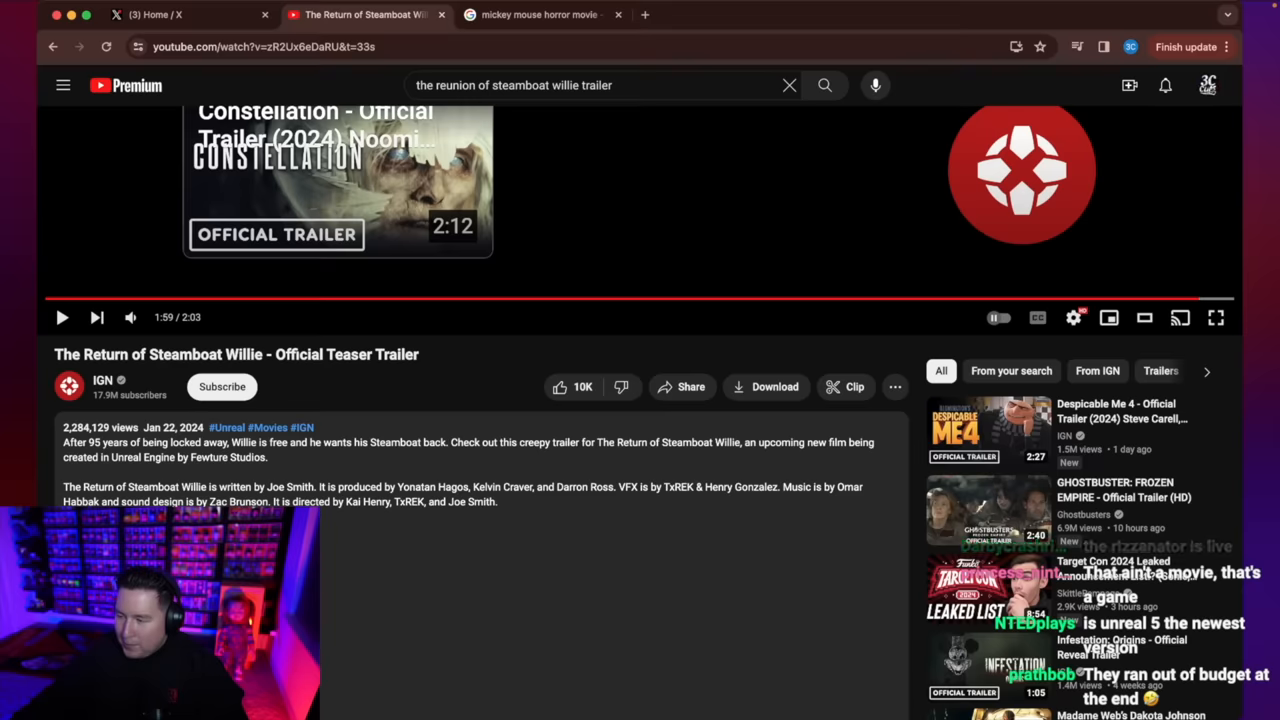
pyautogui.doubleClick(141, 457)
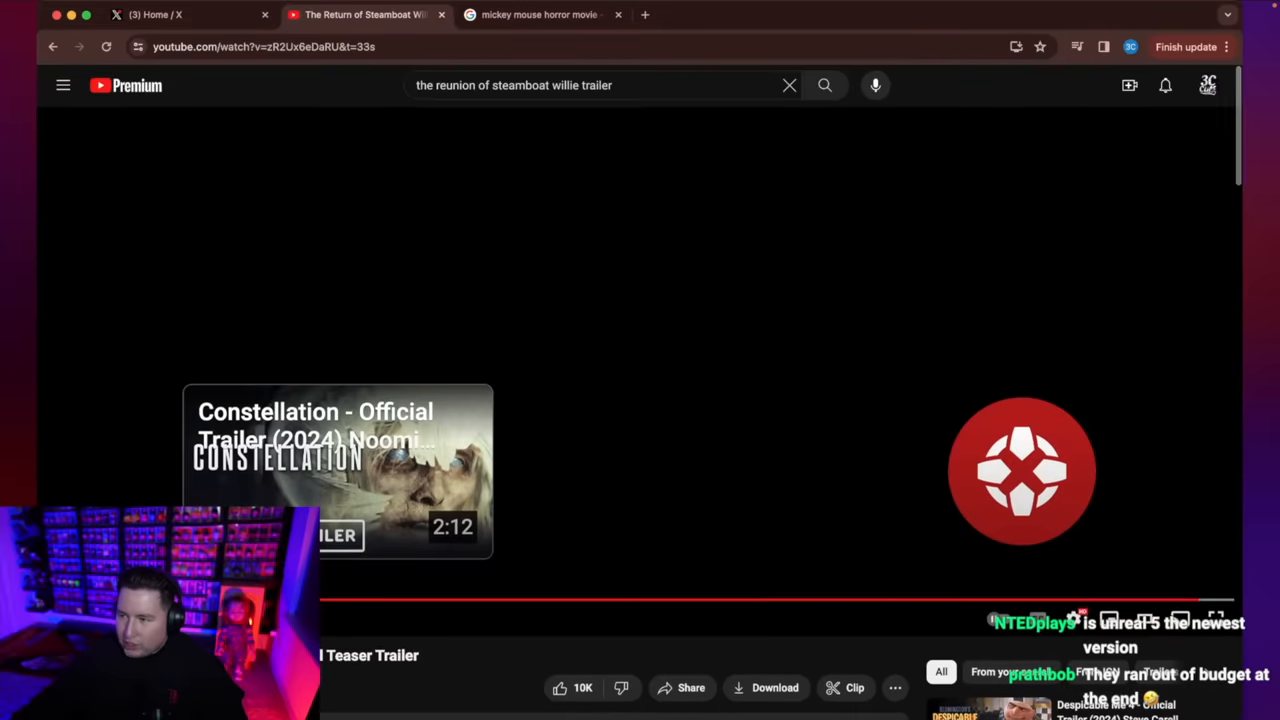
# Watch the Matrix Awakens Unreal Engine 5 demo, then view Google 'unreal engine movie' results.
pyautogui.write('Unreal Engine')
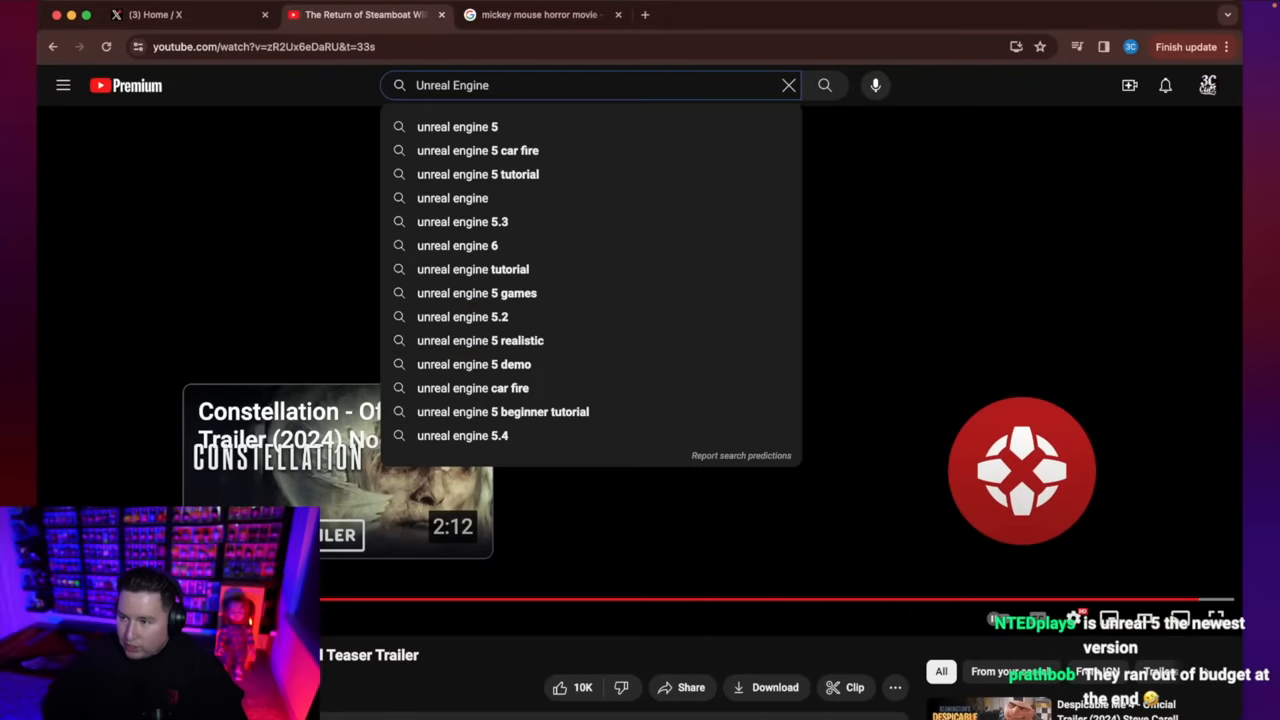
pyautogui.click(457, 126)
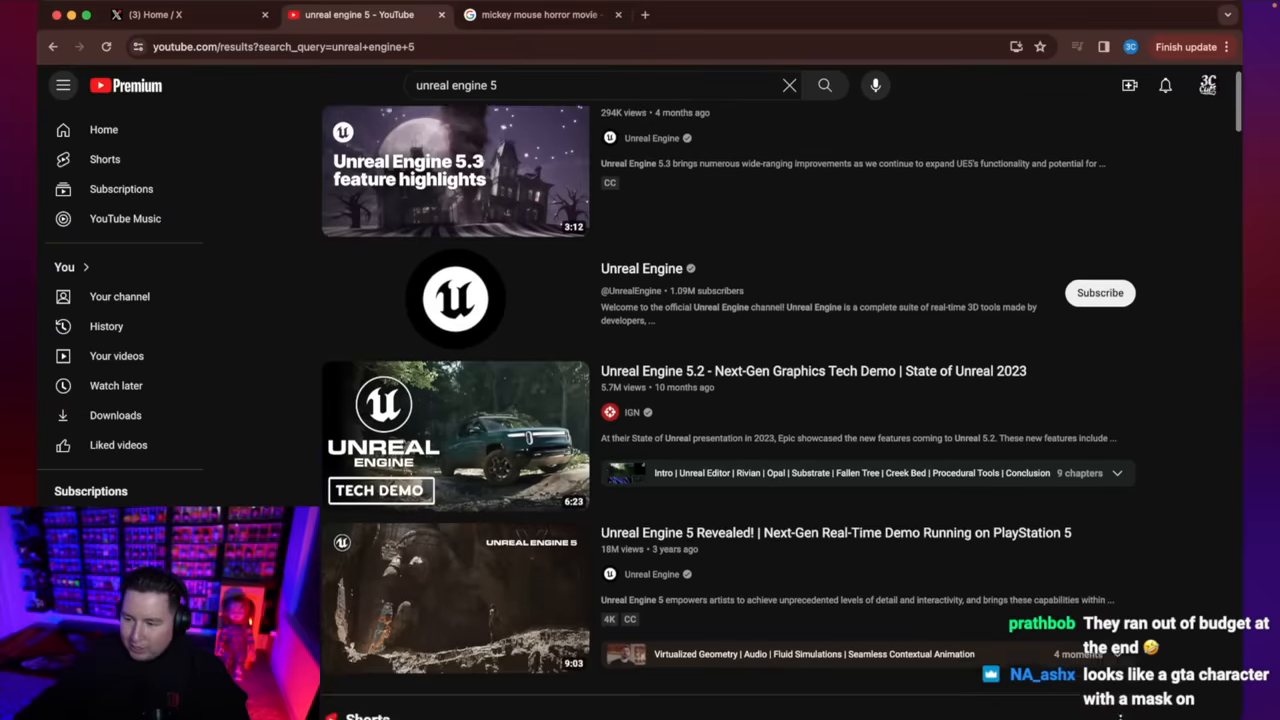
pyautogui.scroll(-3)
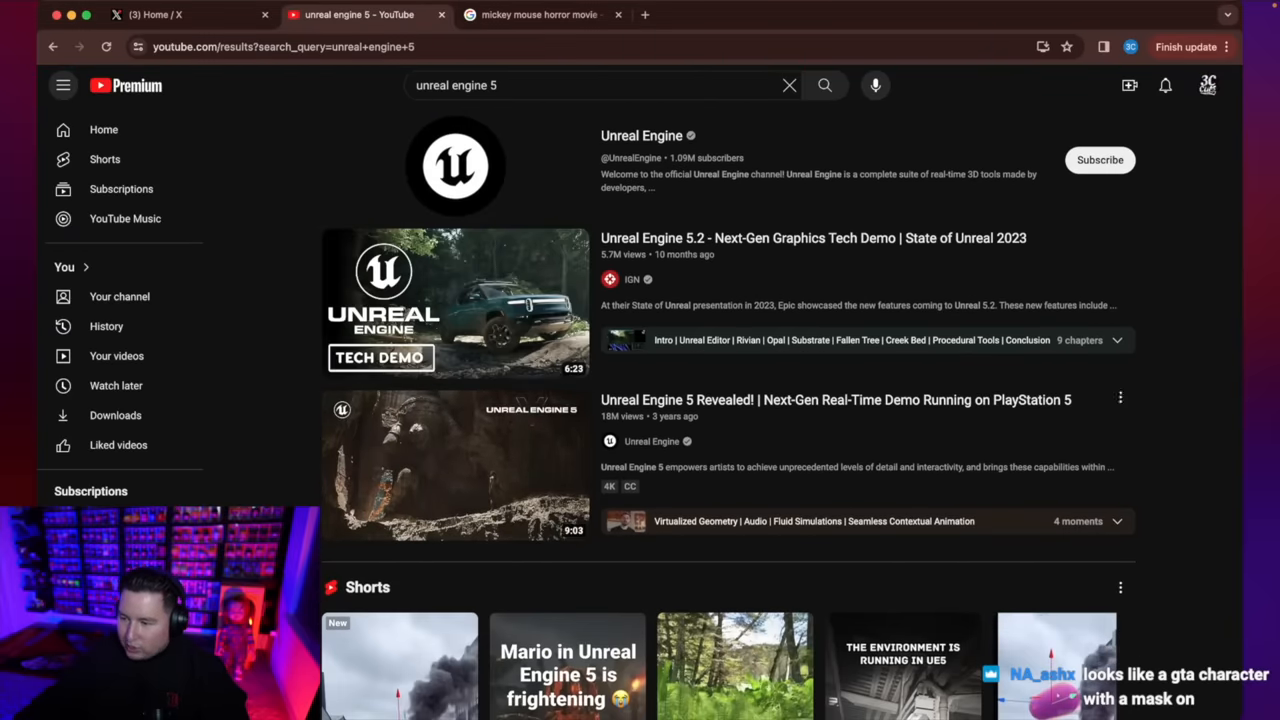
pyautogui.scroll(-3)
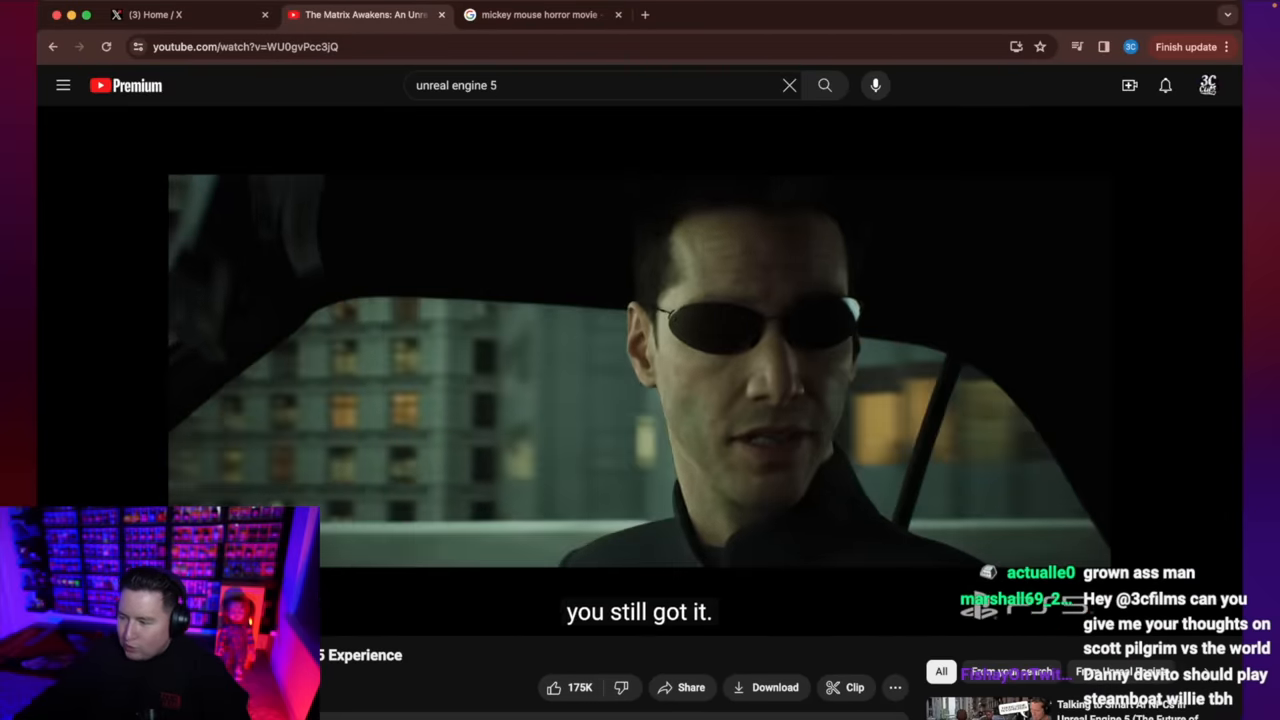
pyautogui.click(1073, 618)
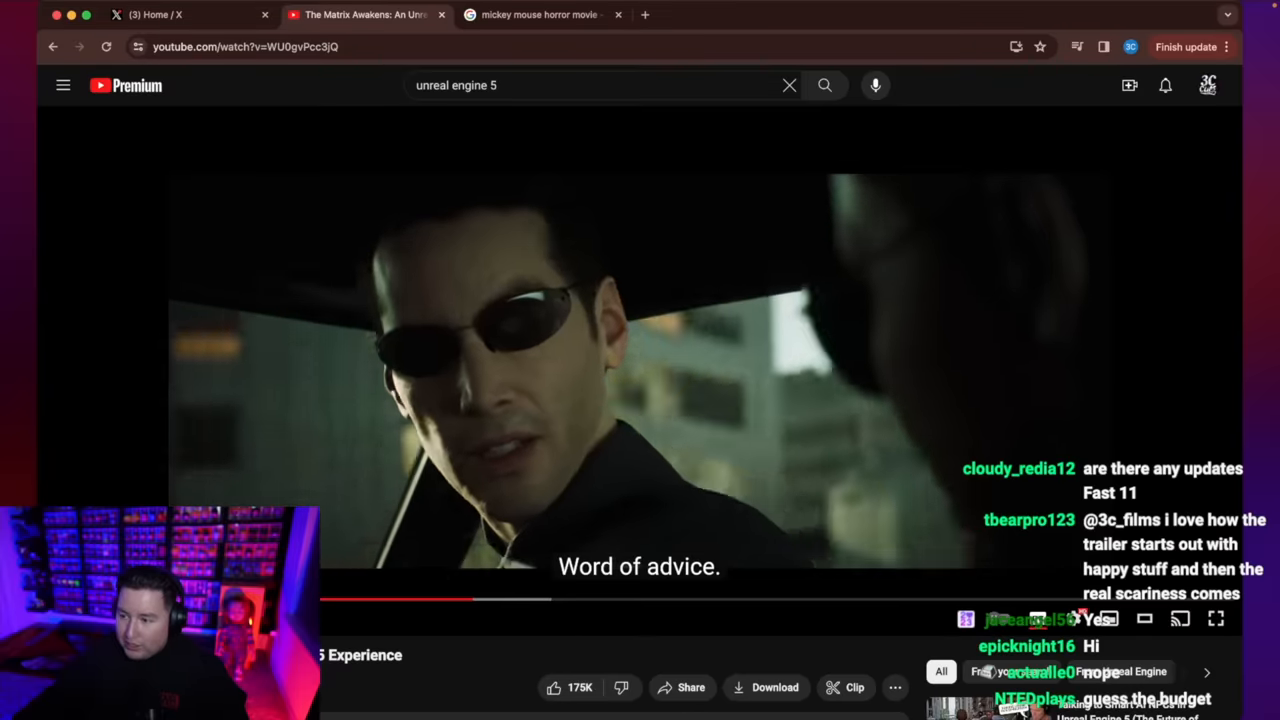
pyautogui.click(538, 14)
pyautogui.write('unreal engine movie')
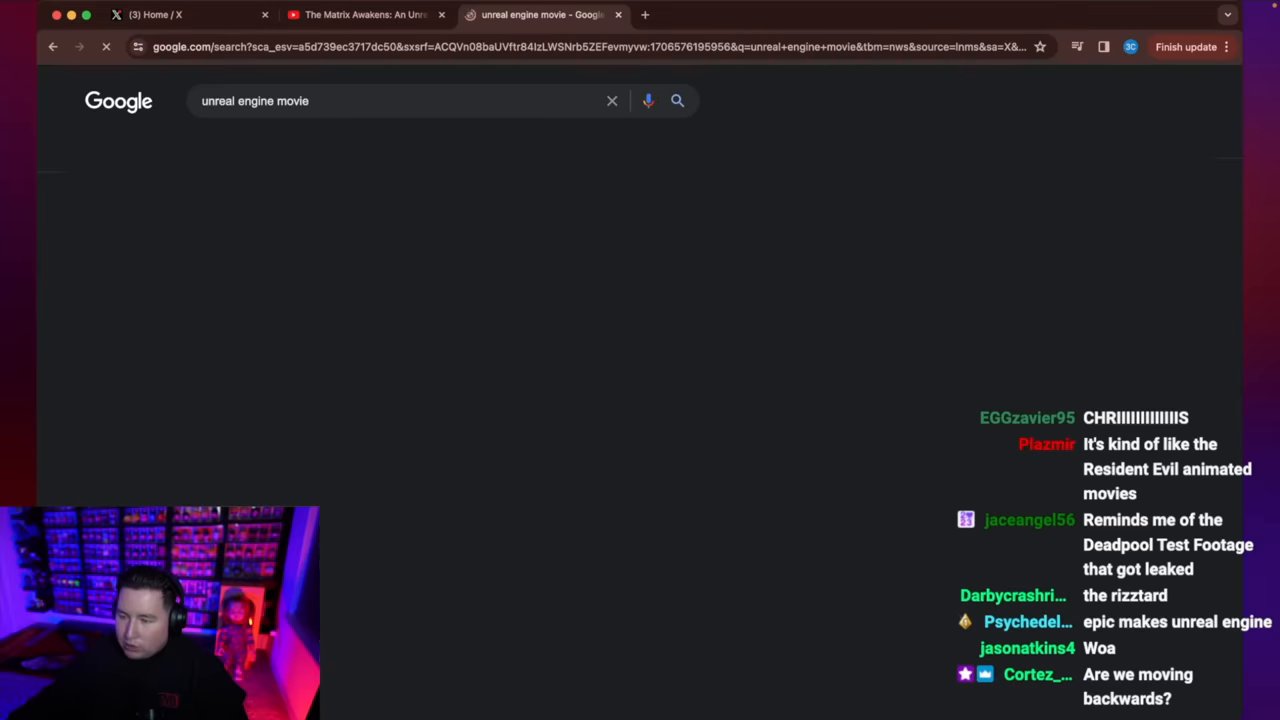
# Read Creative Bloq's article on the Unreal Engine 5 Rogue Trooper movie.
pyautogui.click(371, 144)
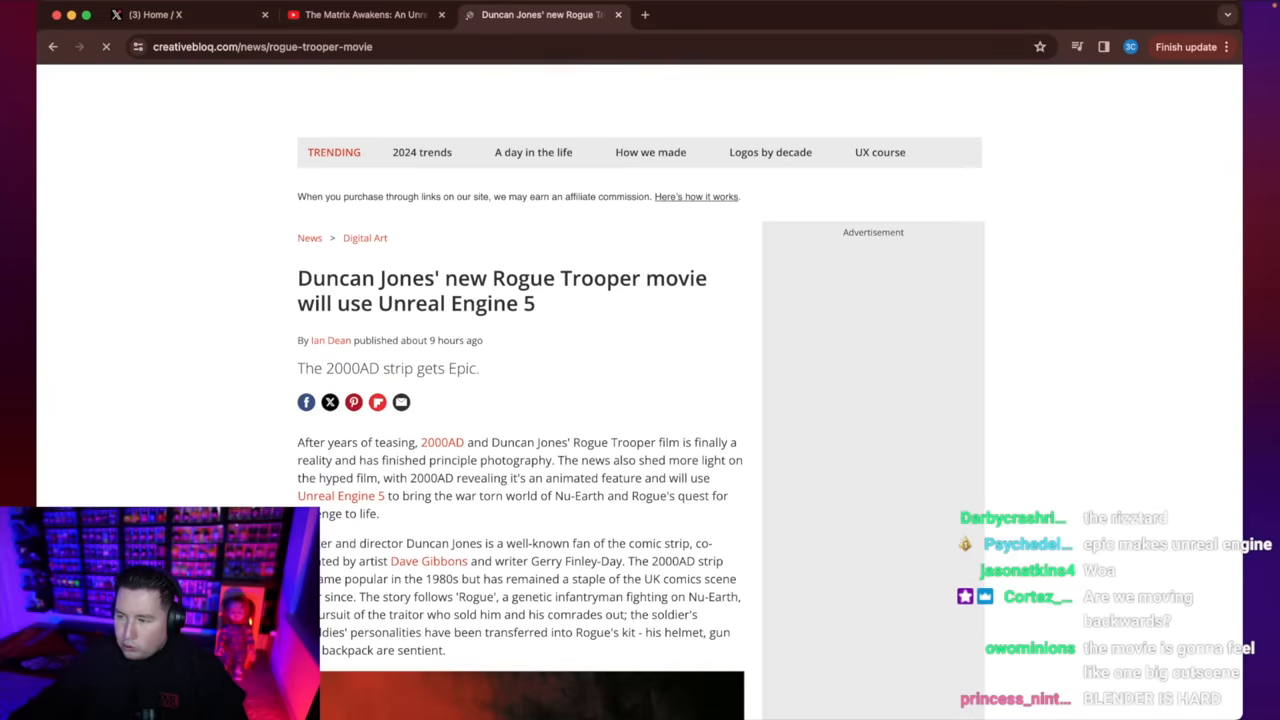
pyautogui.moveTo(492, 278); pyautogui.dragTo(534, 303)
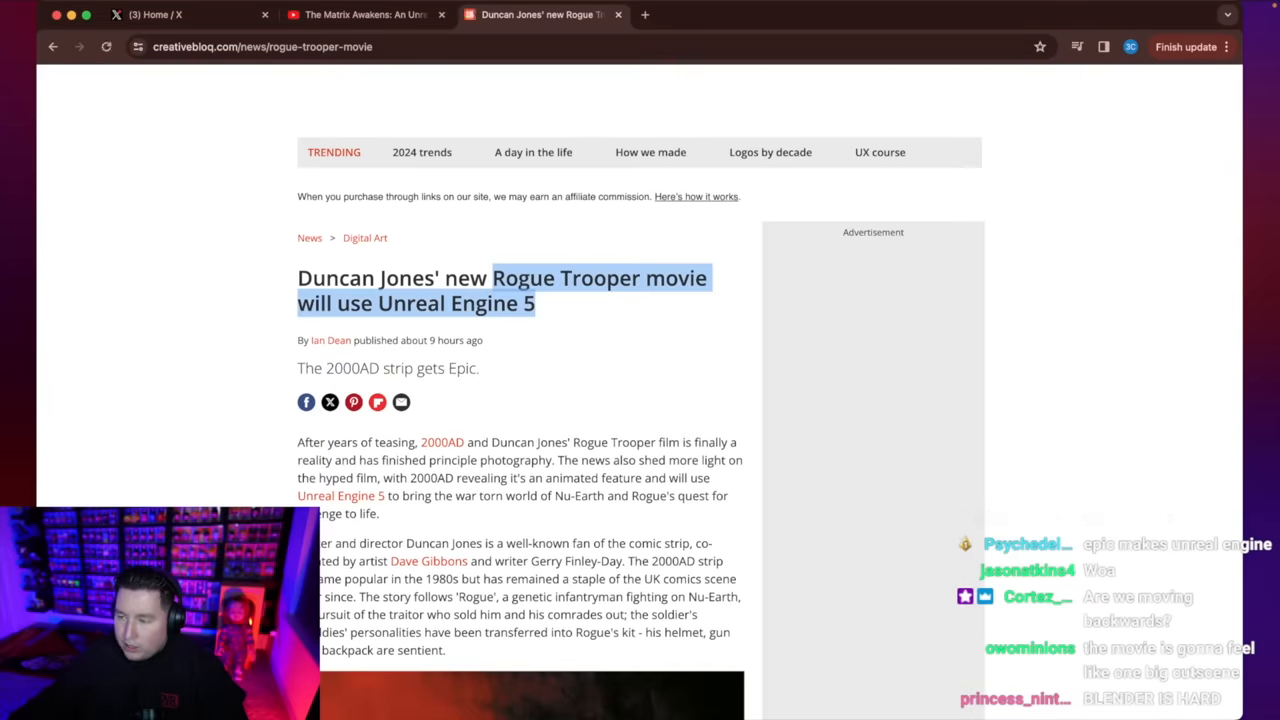
pyautogui.scroll(-3)
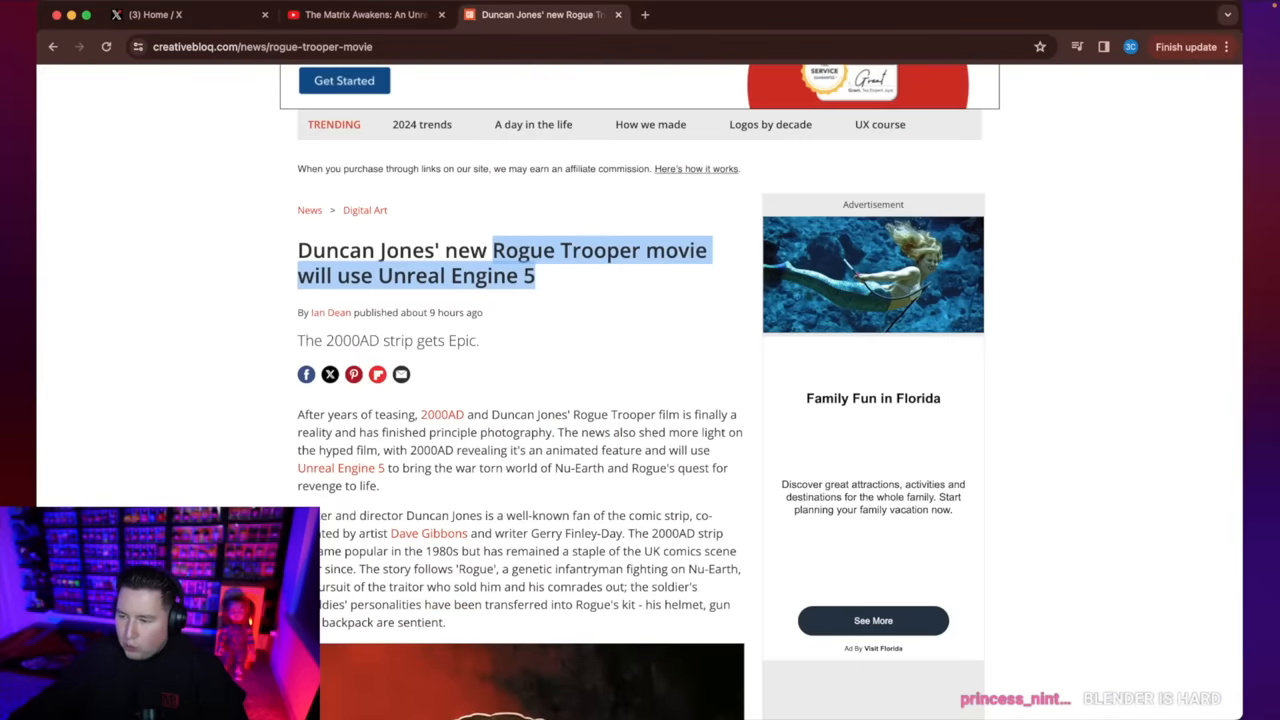
pyautogui.scroll(-3)
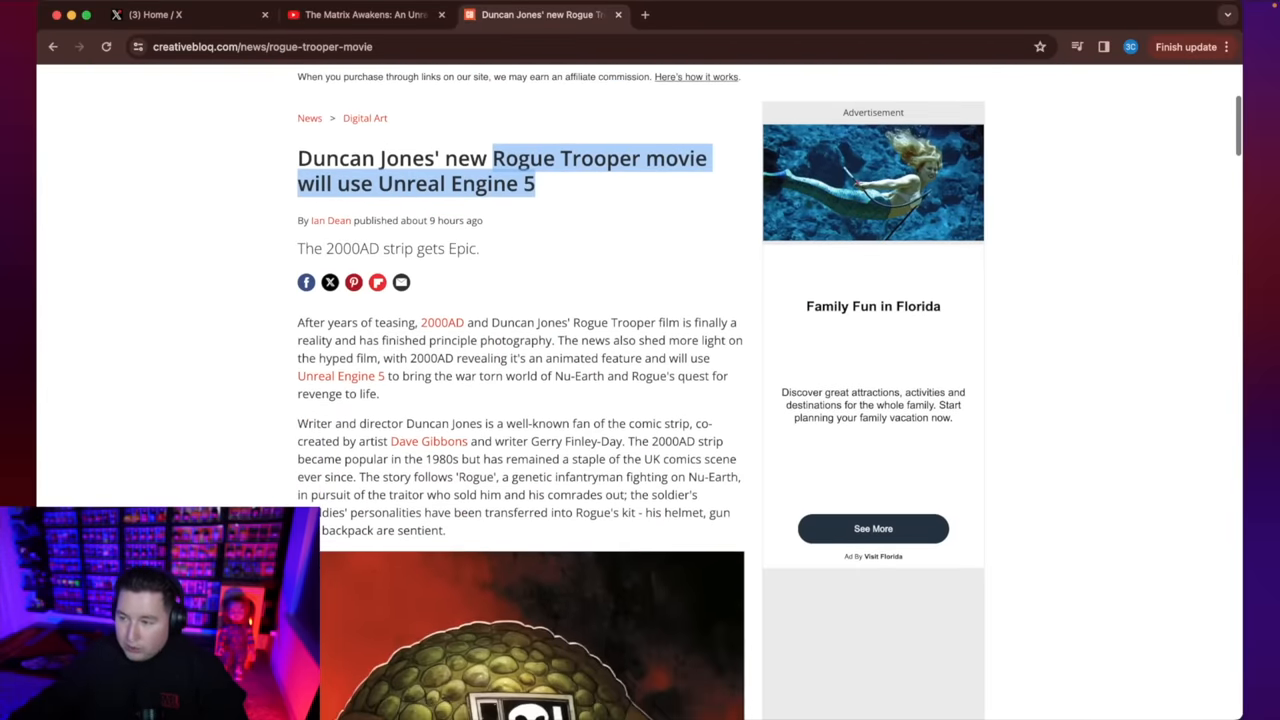
pyautogui.scroll(-3)
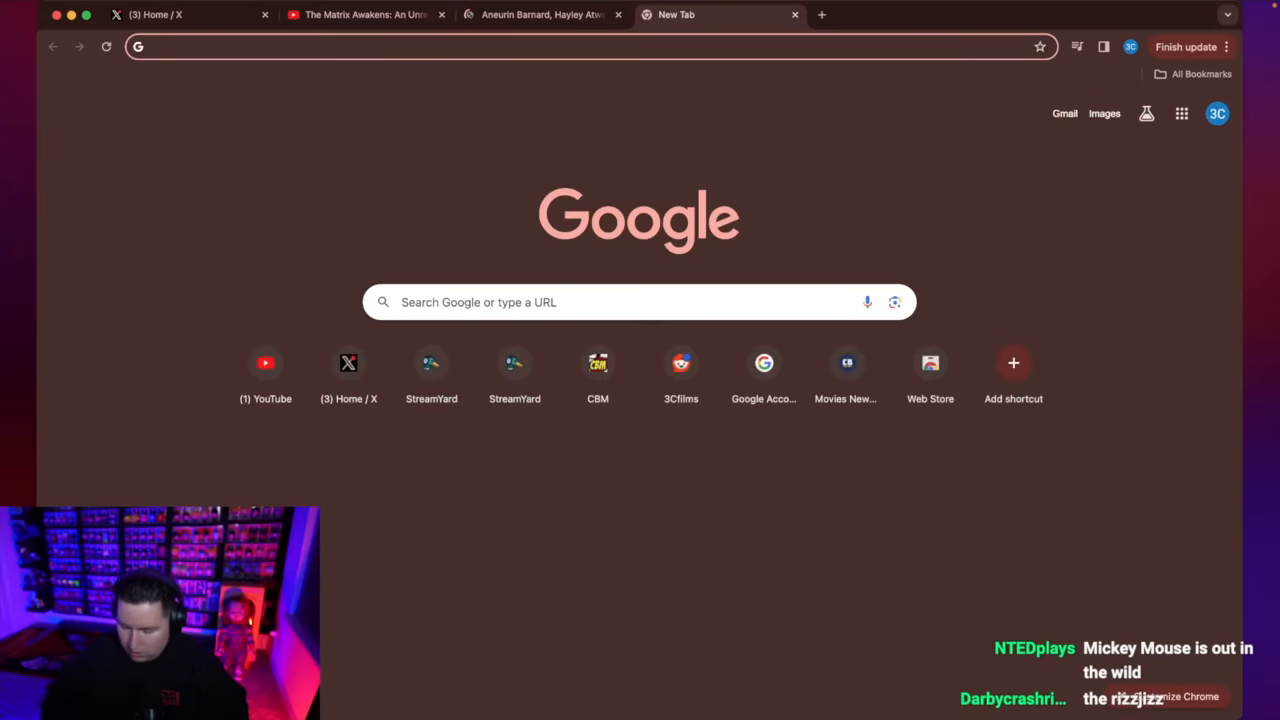
# Browse 'video game motion capture' images, then return to Variety's Rogue Trooper casting article.
pyautogui.write('video game motion capture')
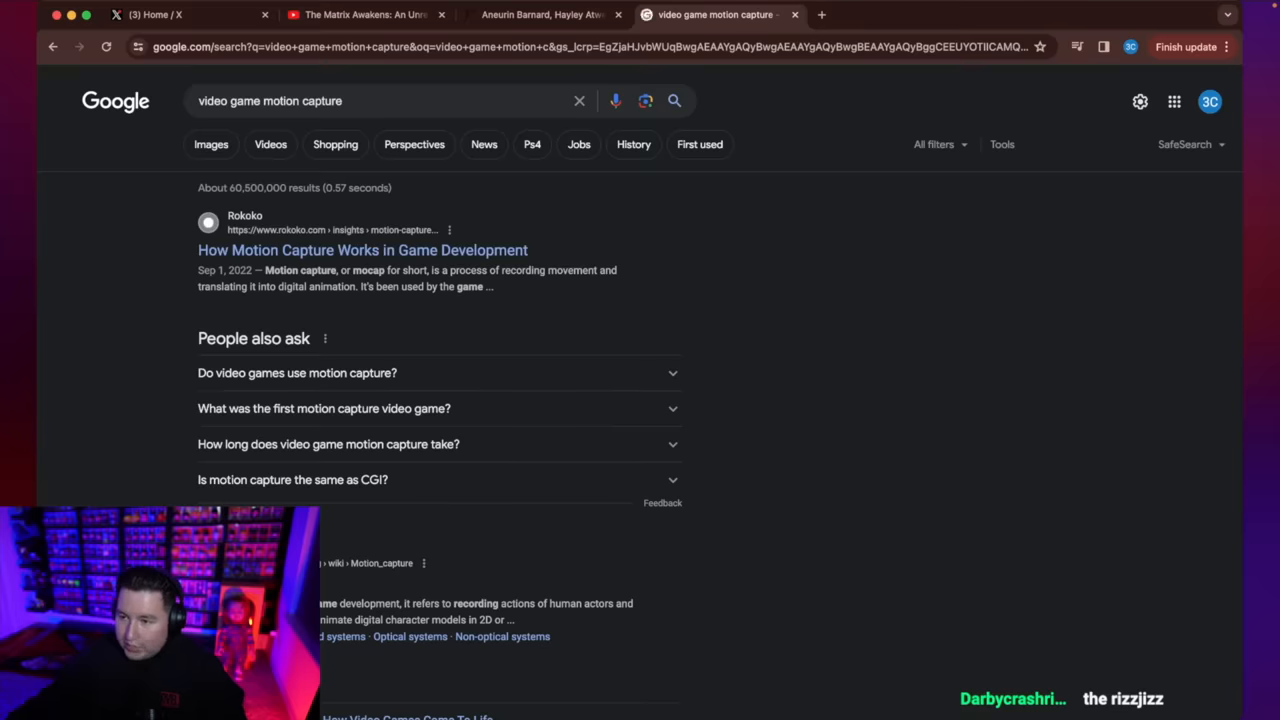
pyautogui.click(210, 144)
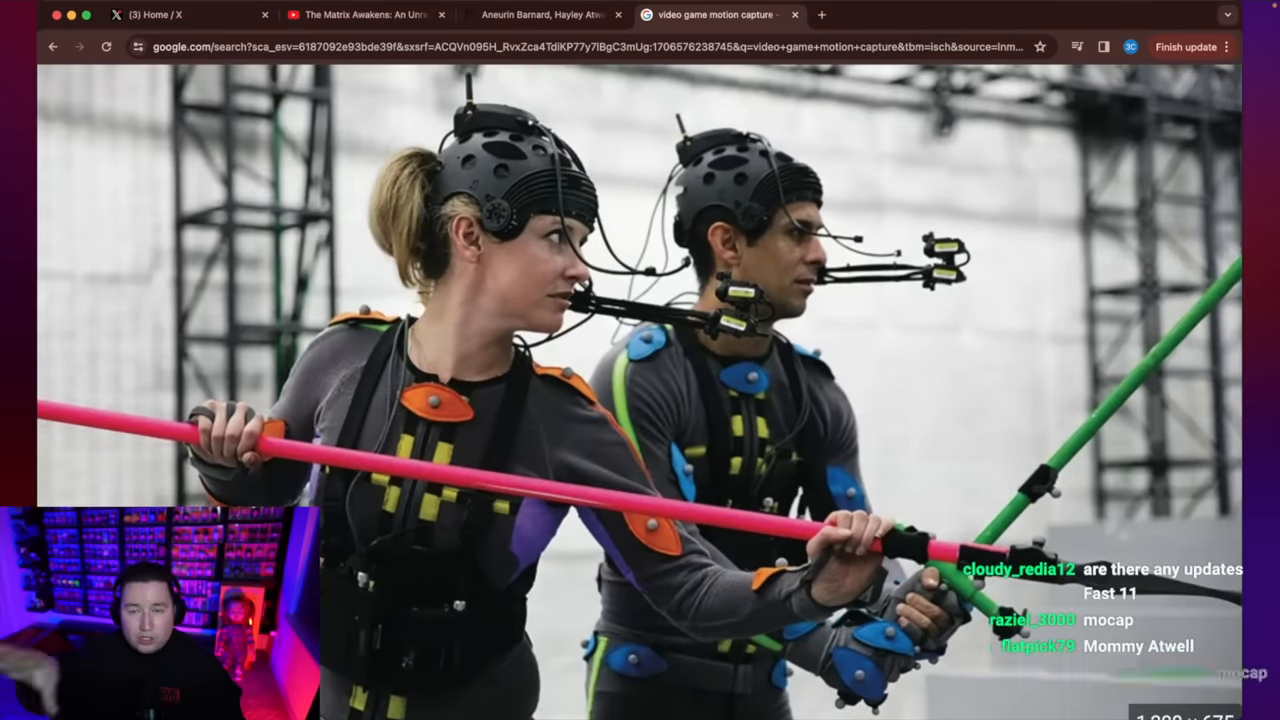
pyautogui.click(540, 14)
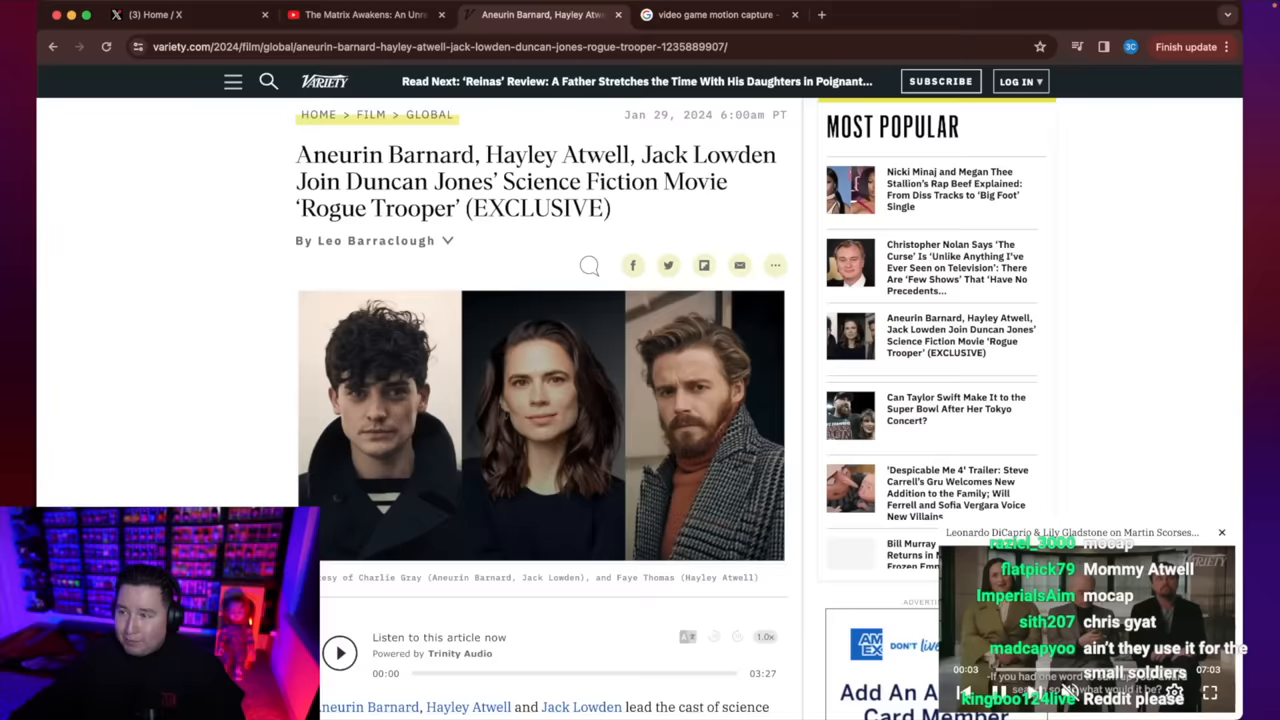
# Back on YouTube, replace the Unreal Engine 5 search with 'mickey mouse trailer'.
pyautogui.click(360, 14)
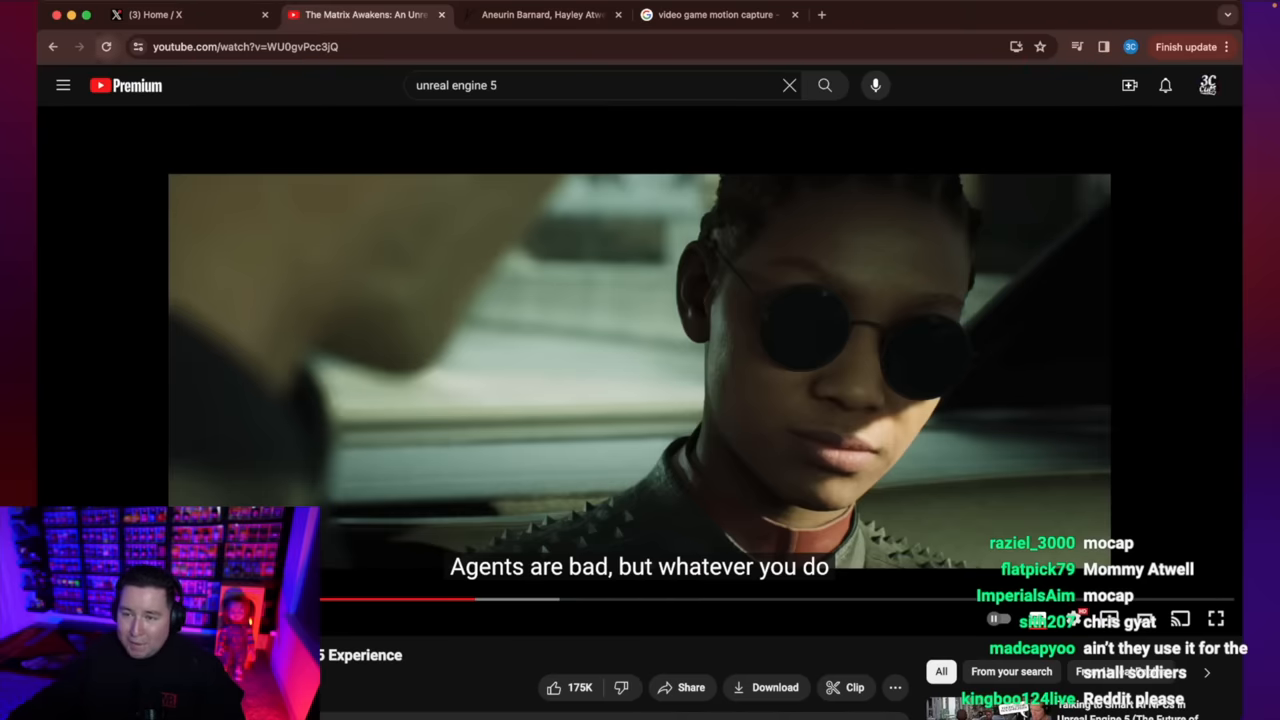
pyautogui.click(824, 85)
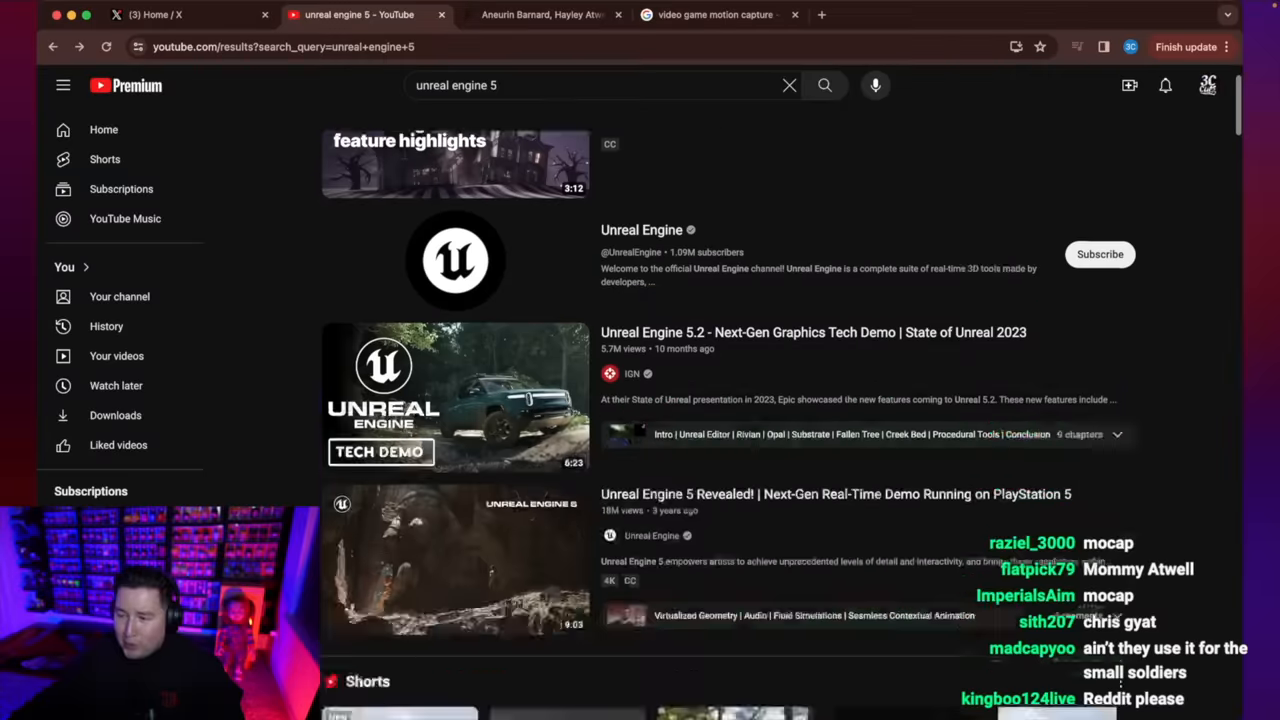
pyautogui.scroll(-3)
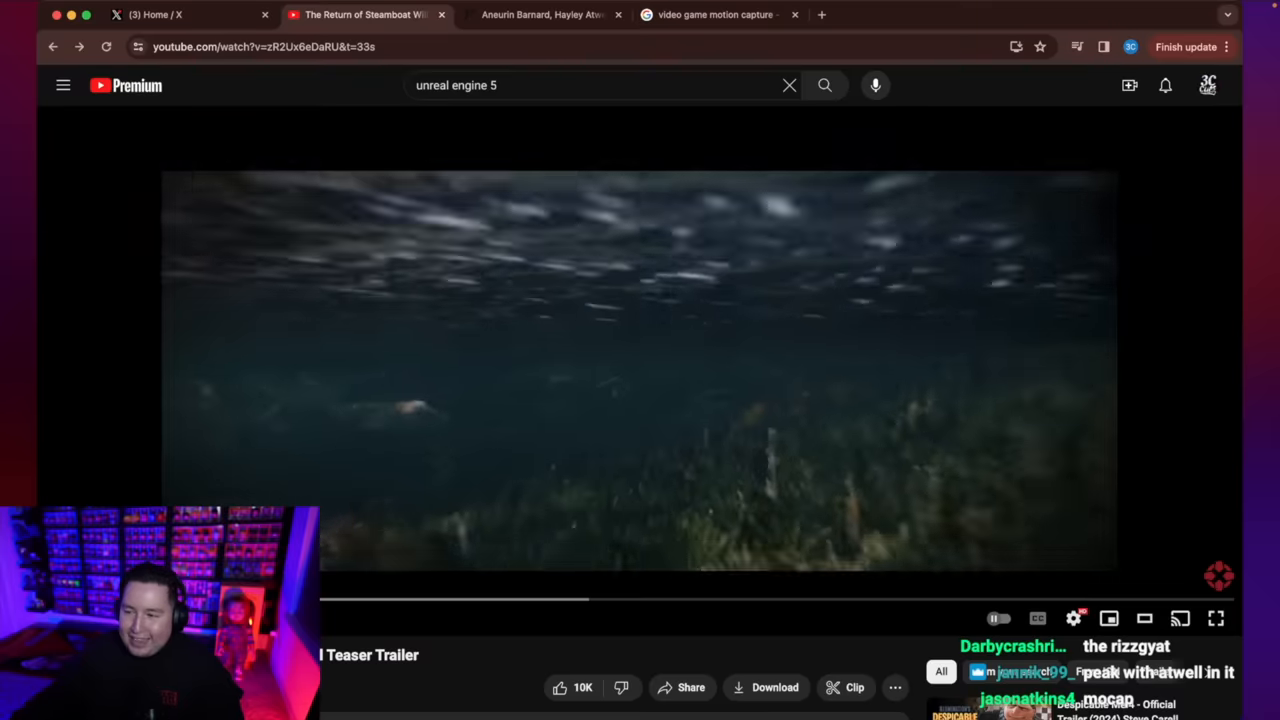
pyautogui.click(590, 85)
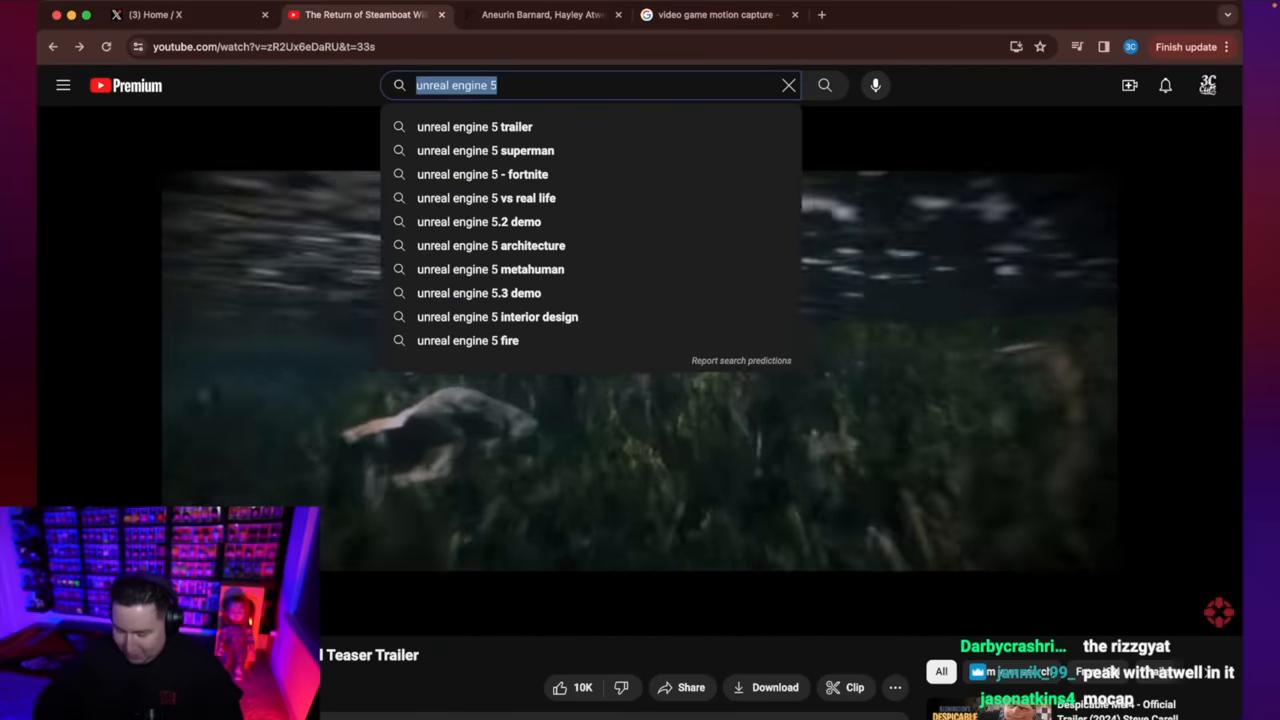
pyautogui.write('mickey mouse')
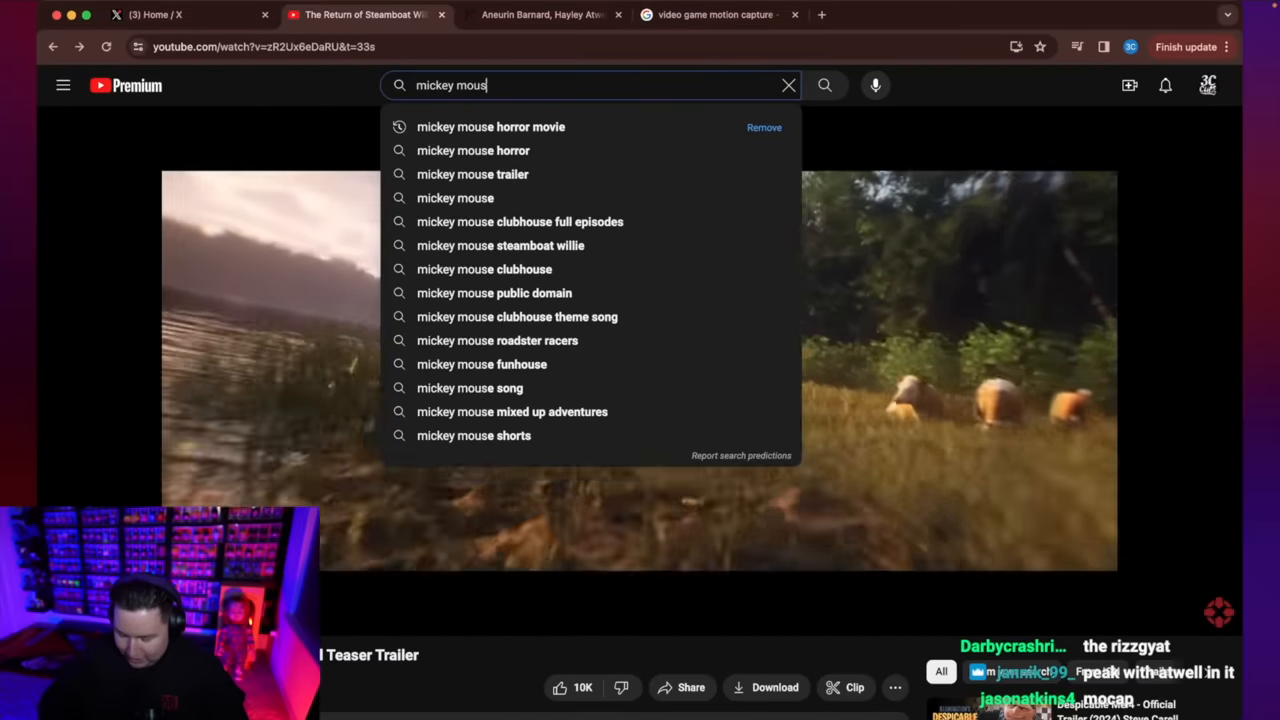
pyautogui.click(472, 174)
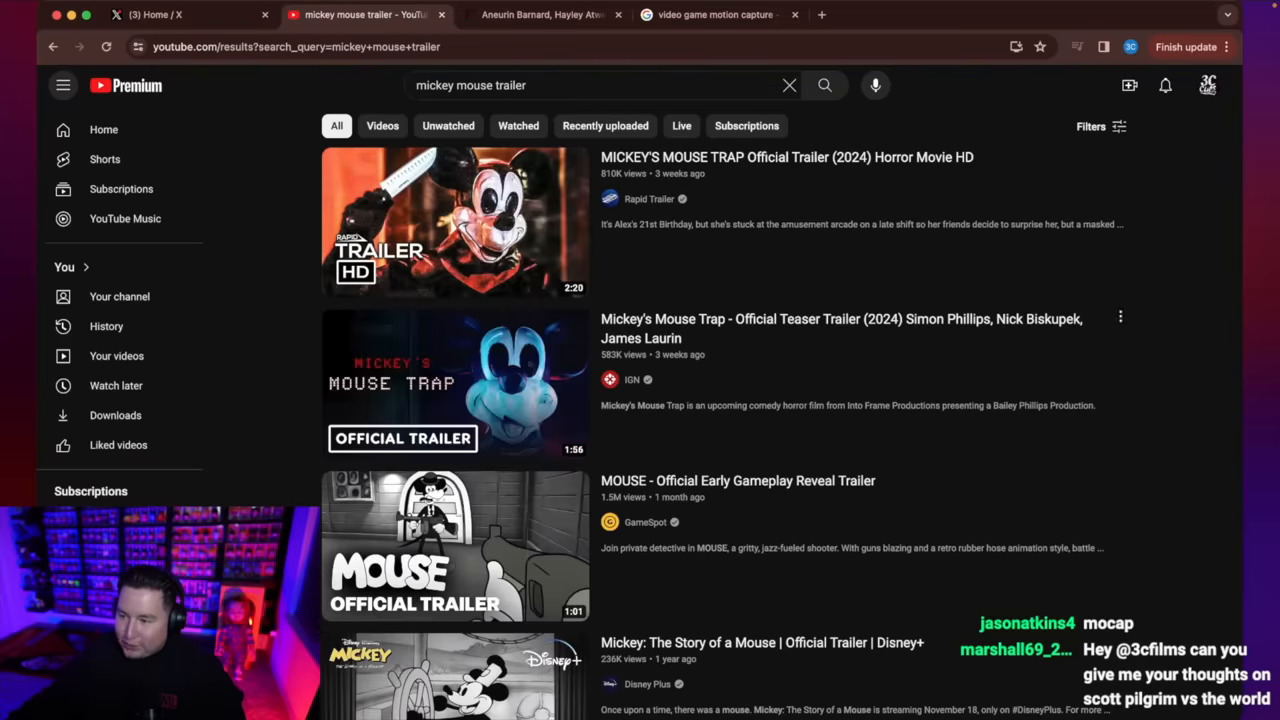
# Watch the Mickey's Mouse Trap teaser, then search 'mickey mouse trailer video game'.
pyautogui.click(455, 383)
pyautogui.write(' v')
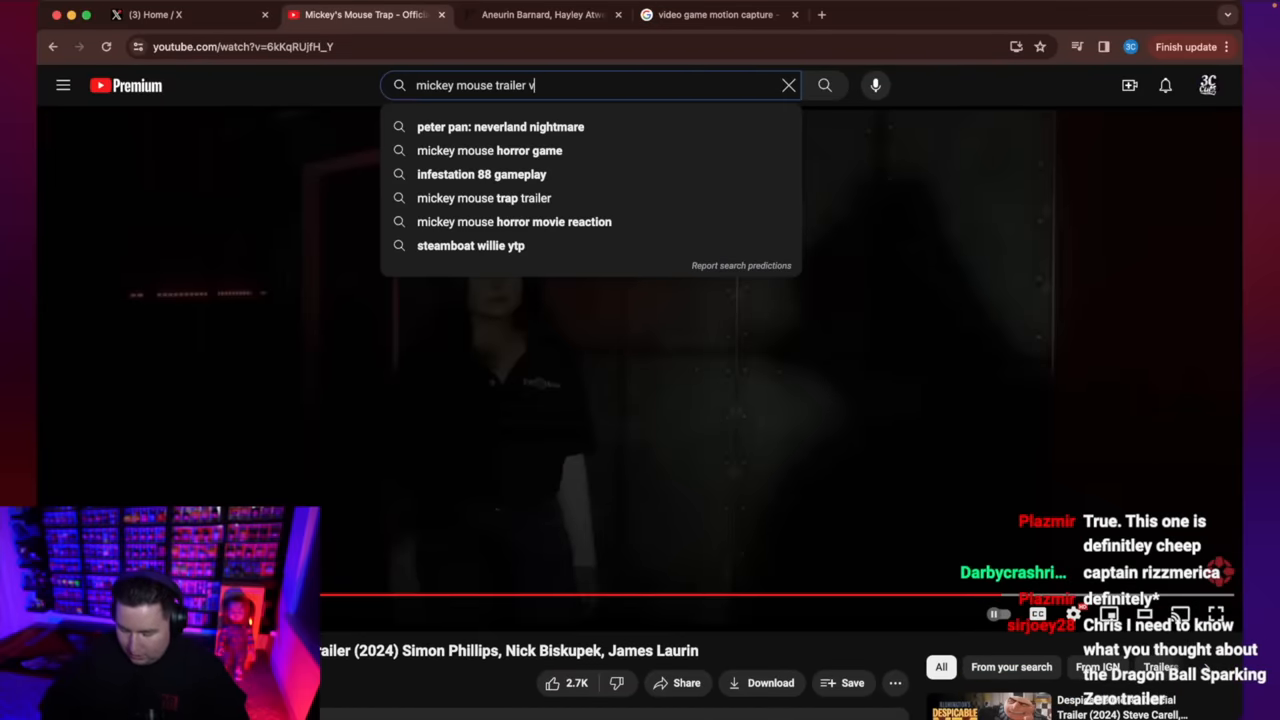
pyautogui.write('ideo gam')
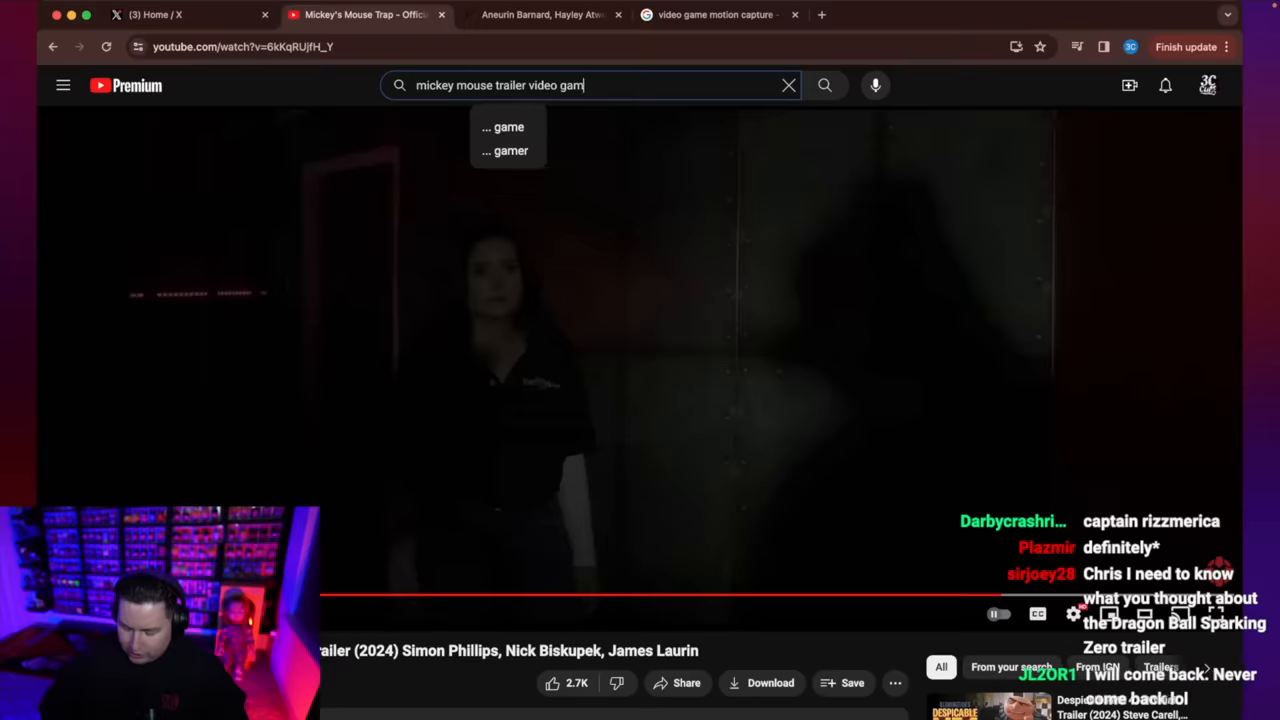
pyautogui.press('Enter')
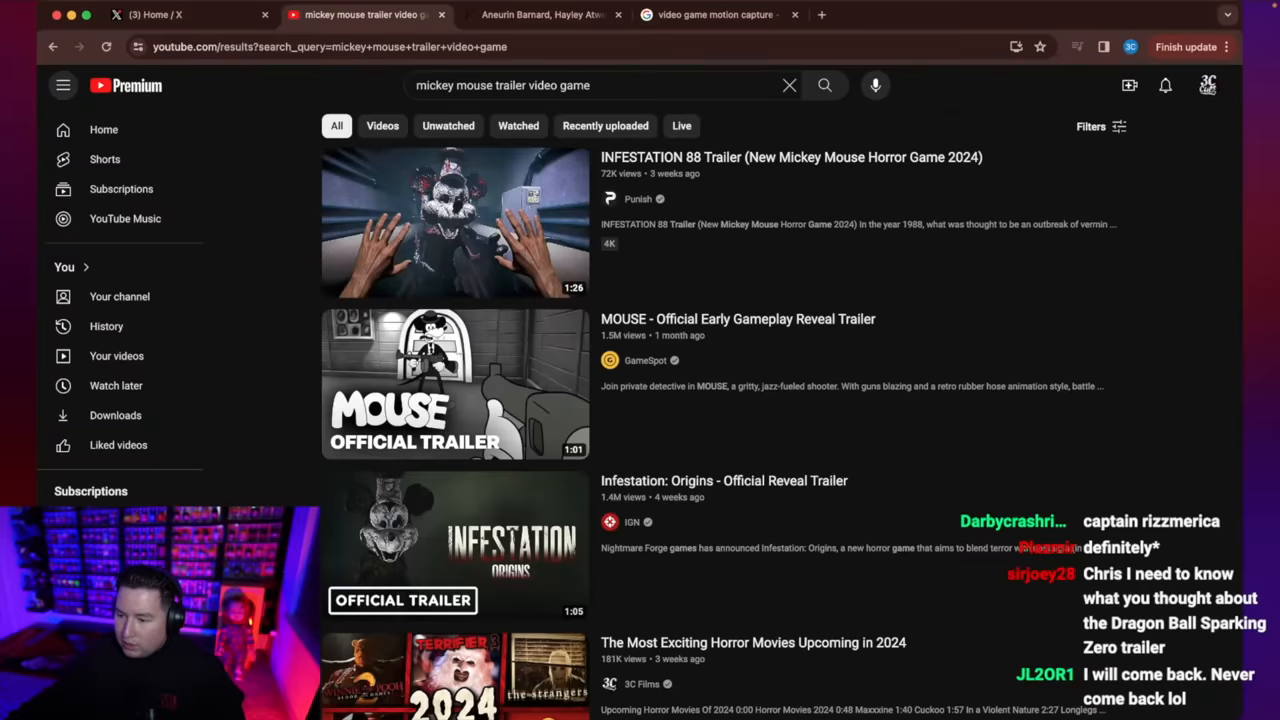